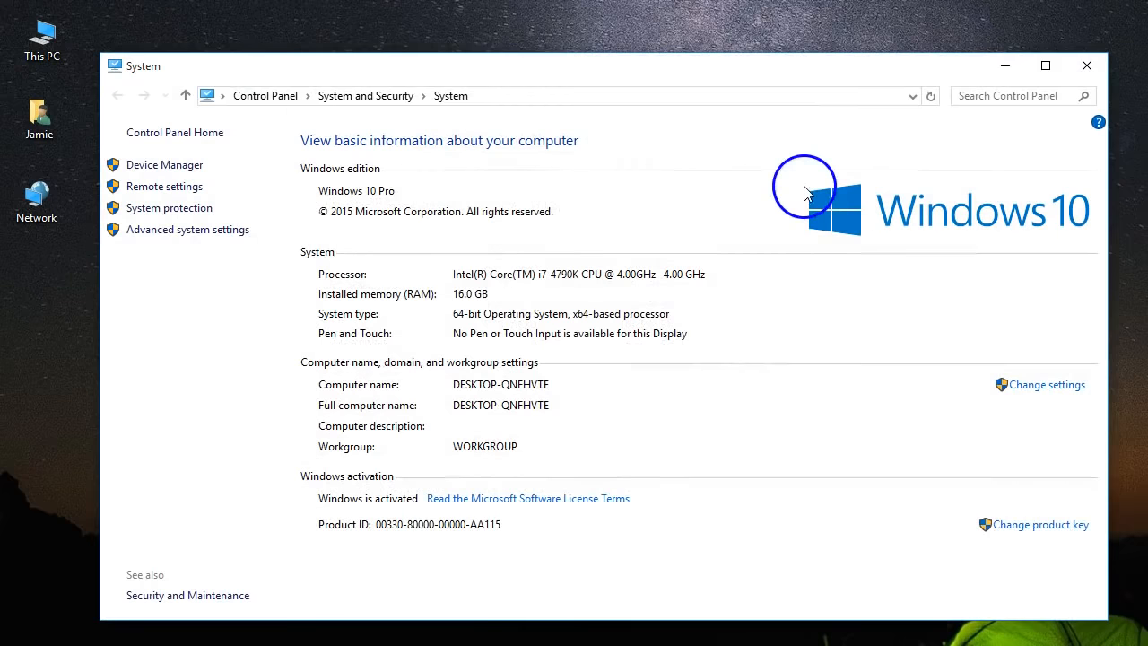
mouse_move(836, 212)
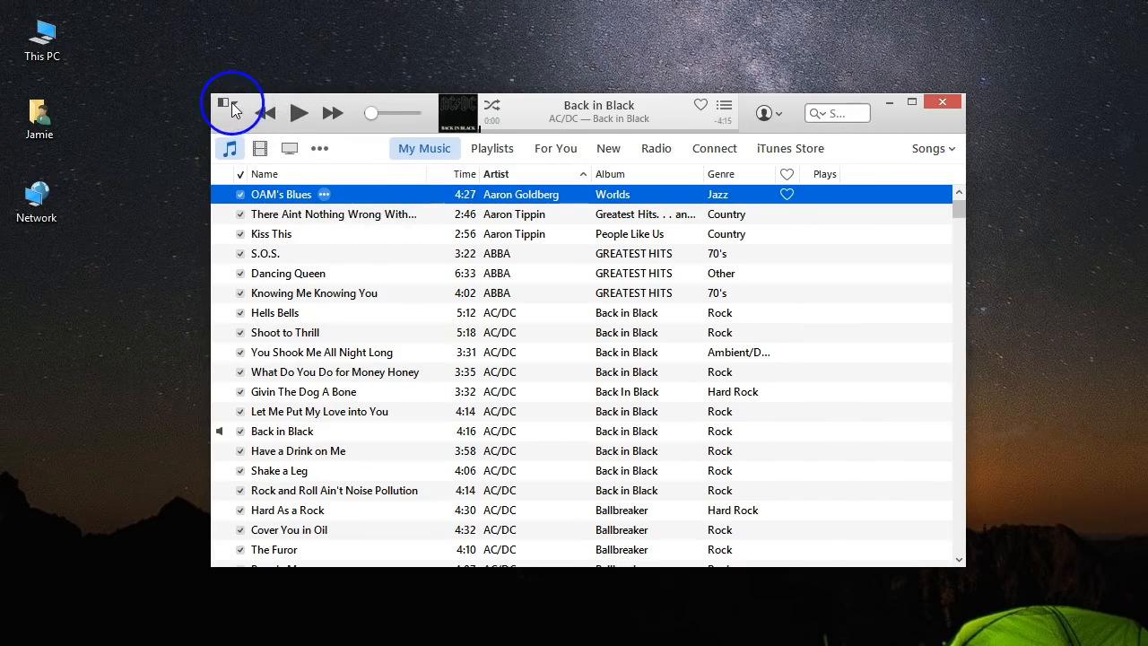
Open iTunes Preferences to the Advanced tab showing D:\Music\iTunes\iTunes Media.
click(225, 101)
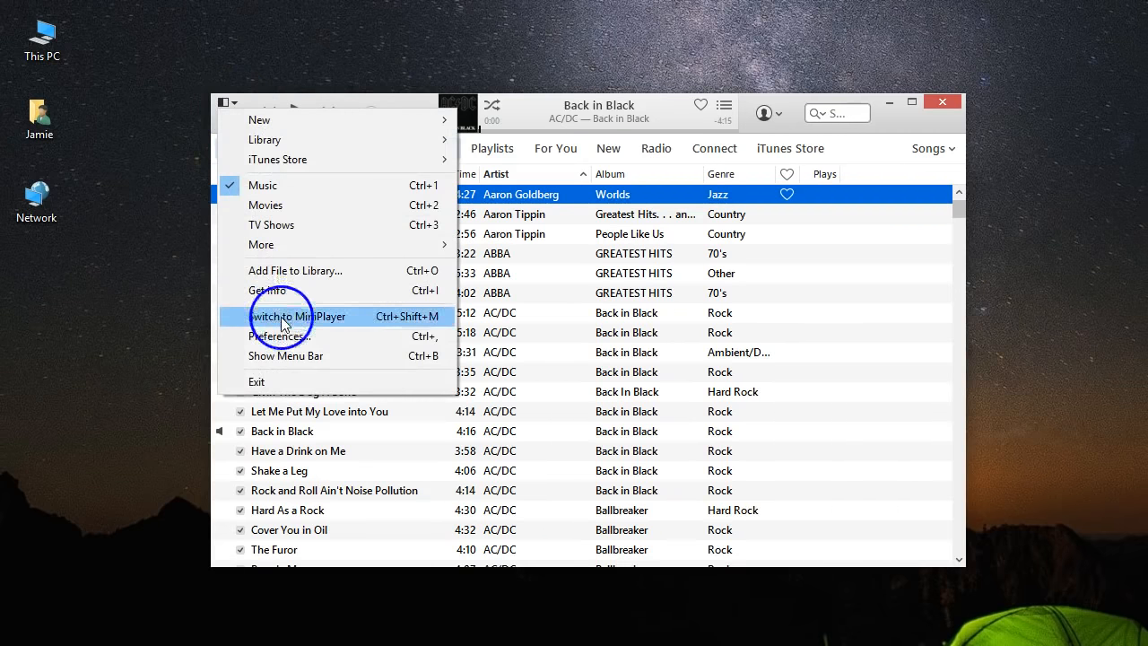
click(278, 335)
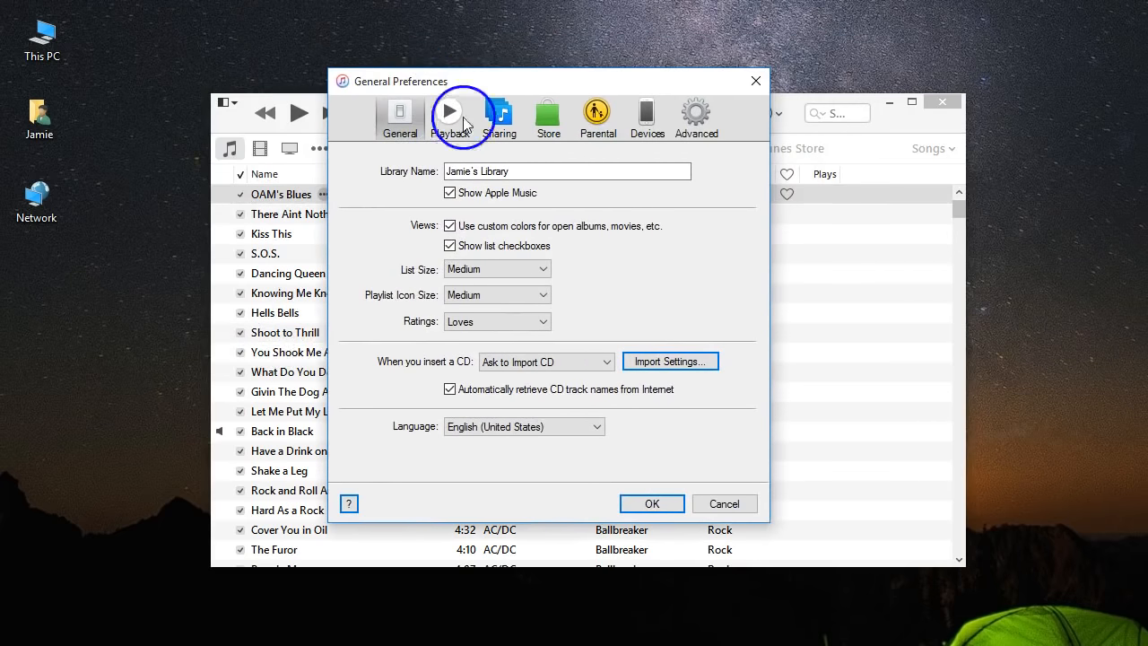
click(695, 117)
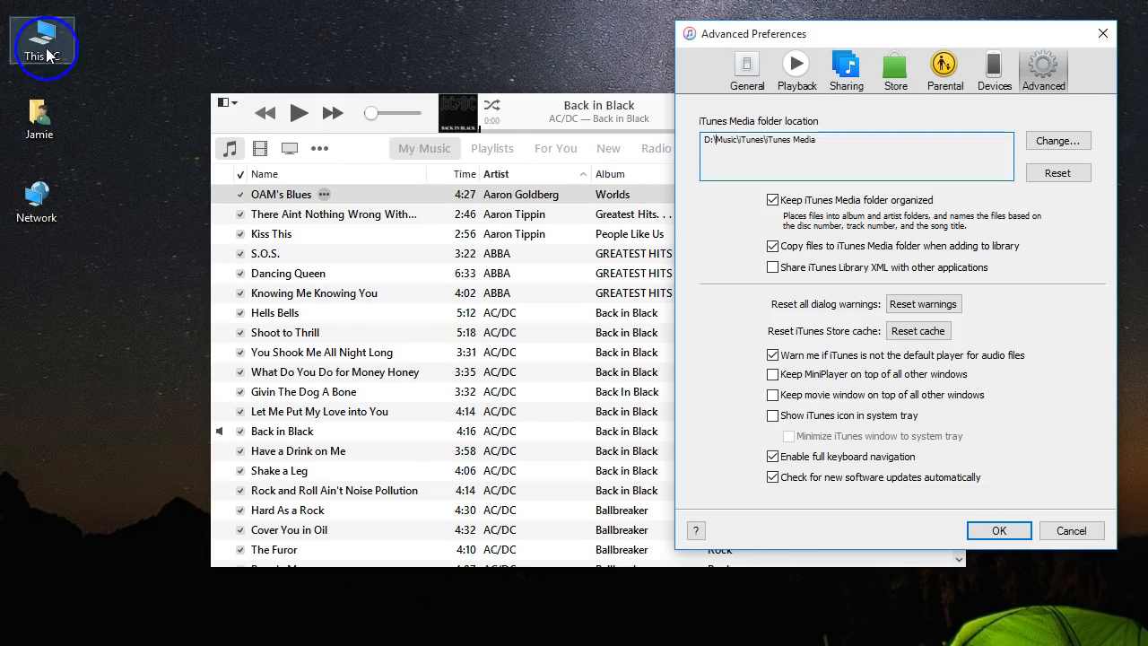
mouse_move(60, 323)
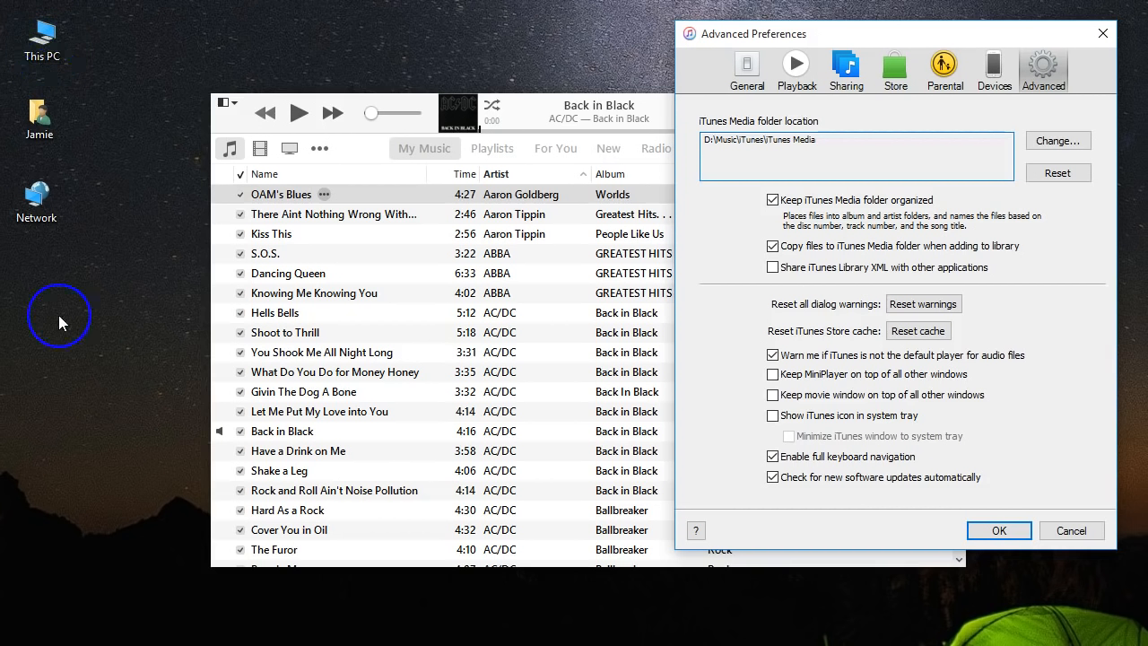
mouse_move(121, 189)
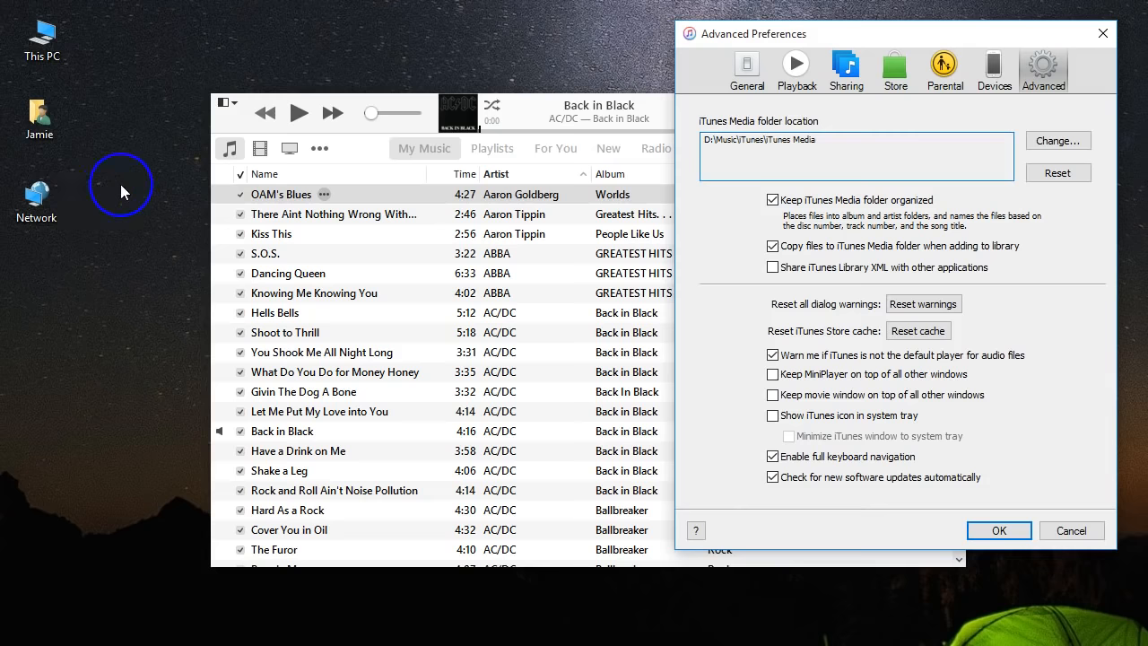
Browse from This PC through SHARE (D:) > Music > iTunes into the Music folder.
double_click(39, 113)
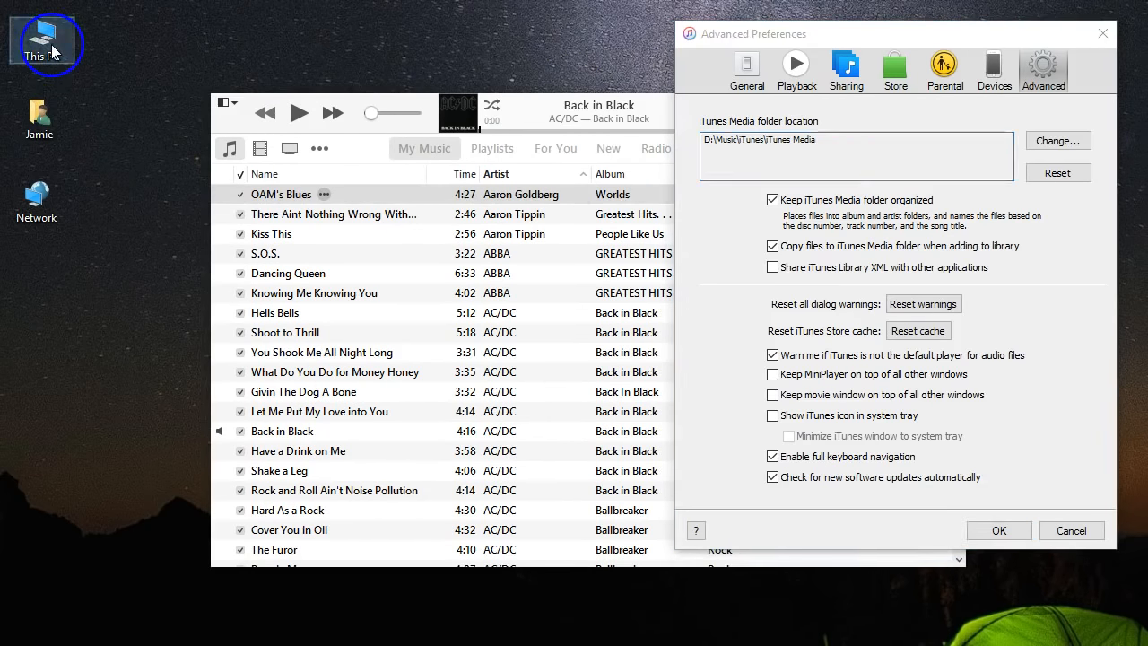
double_click(39, 36)
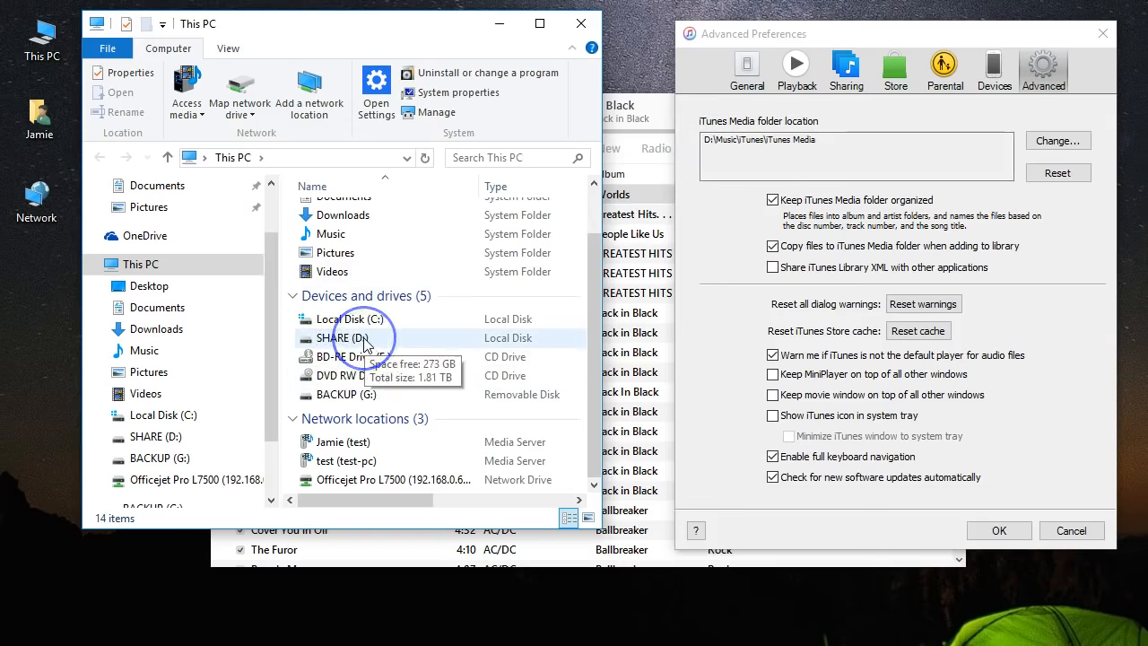
double_click(350, 338)
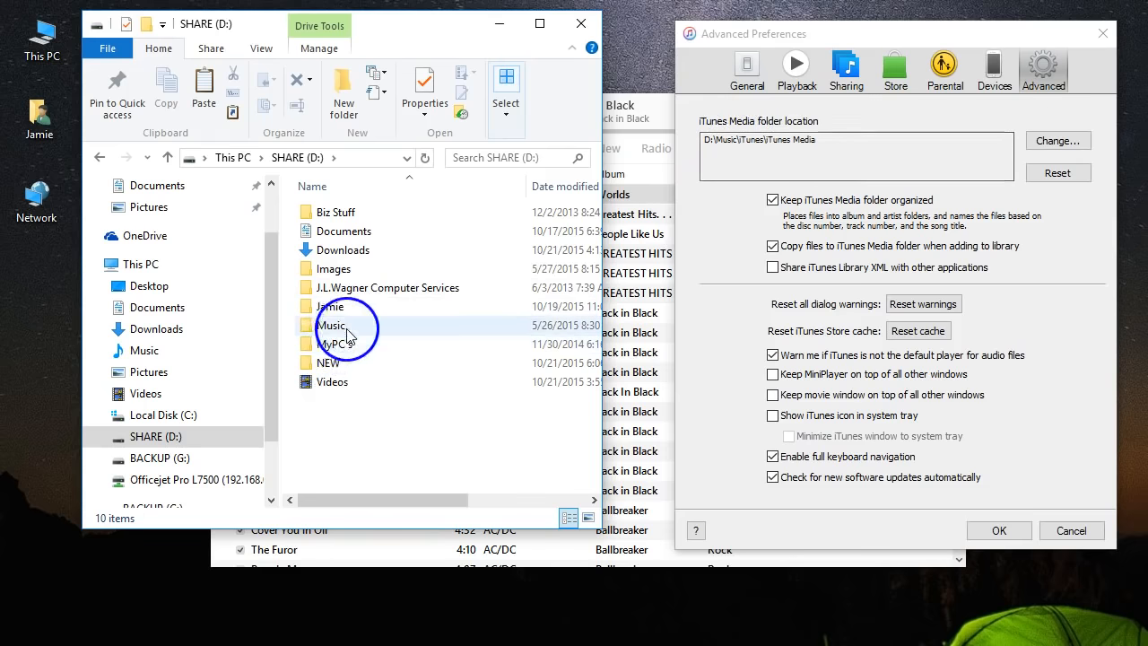
double_click(332, 325)
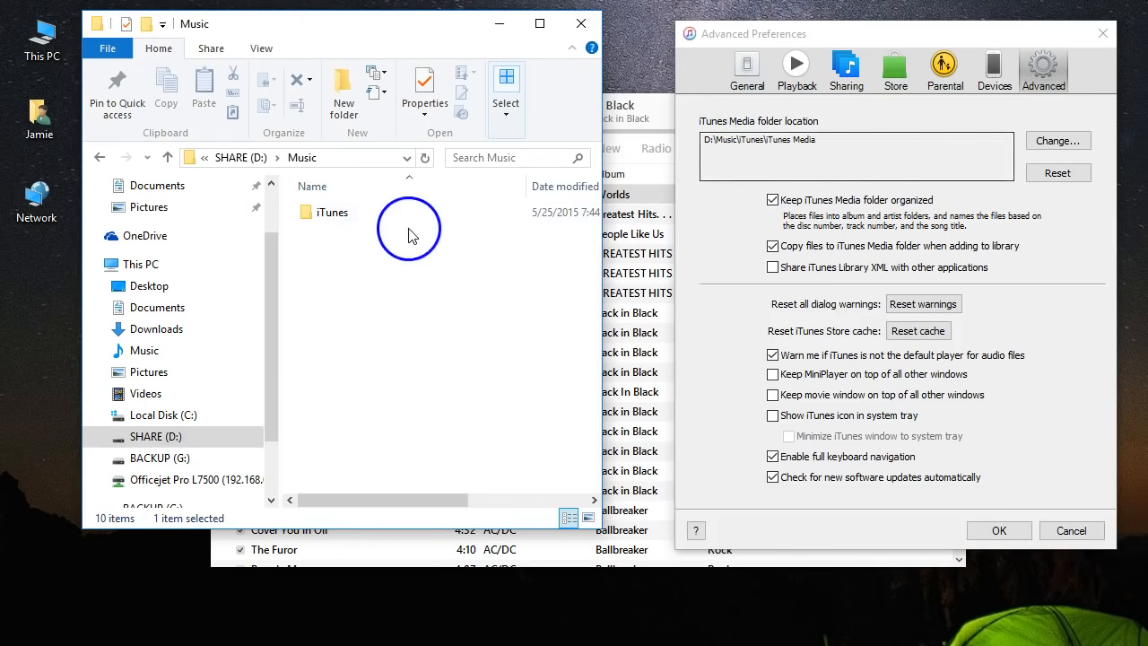
double_click(331, 212)
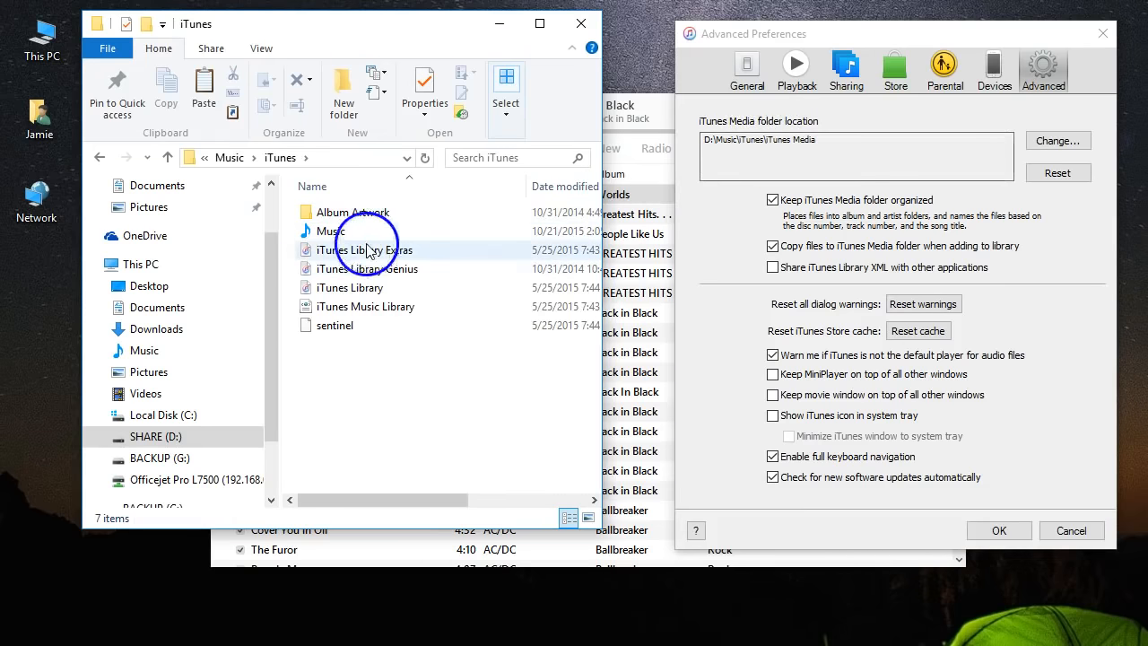
mouse_move(331, 231)
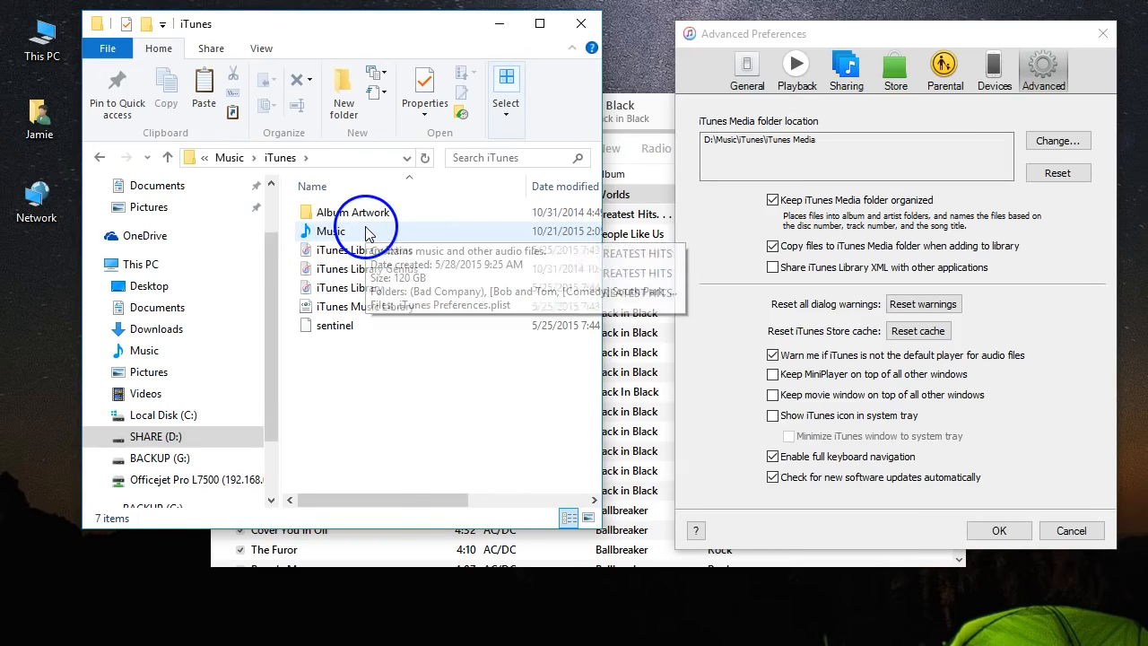
mouse_move(331, 231)
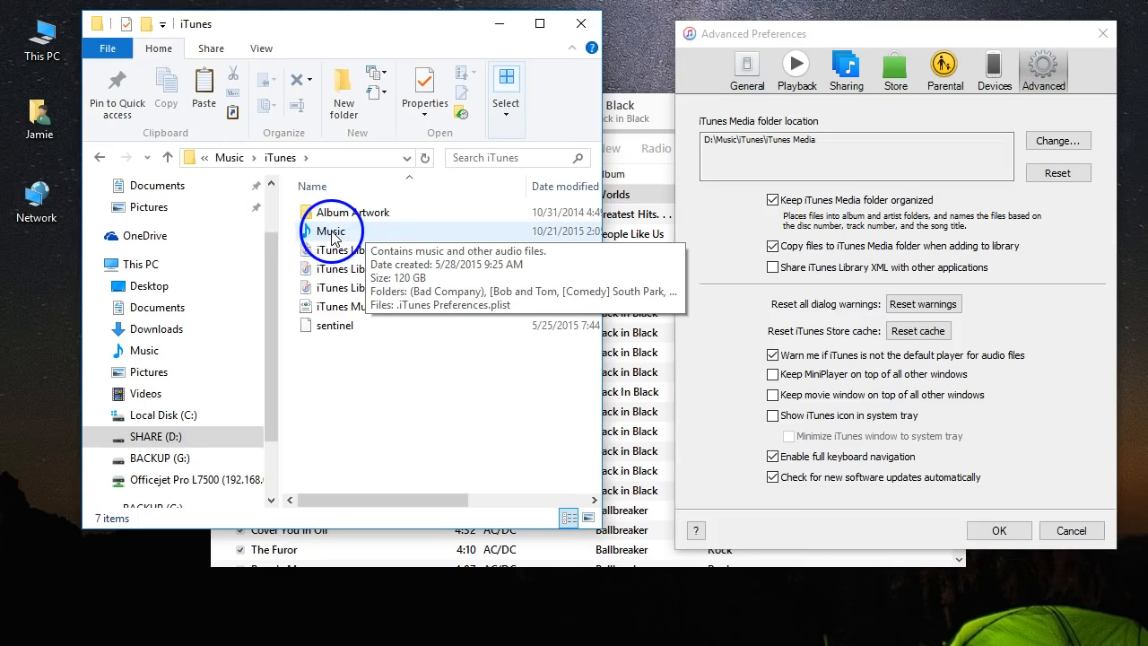
double_click(330, 230)
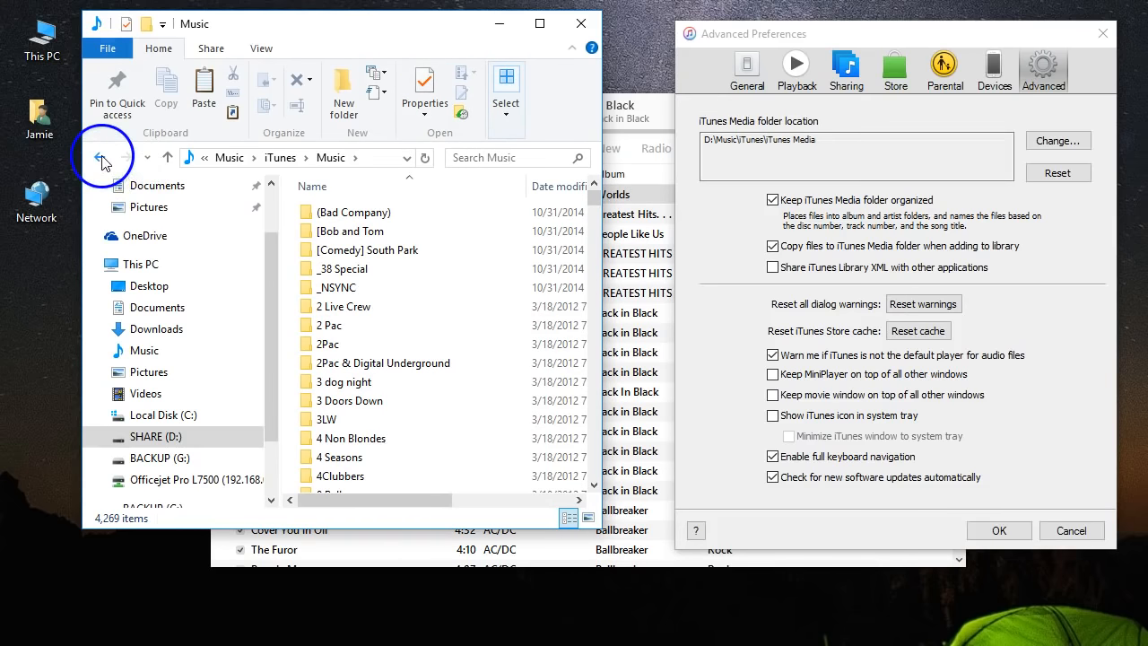
Return to D:\Music\iTunes and leave the Music subfolder selected, dismissing its context menu.
click(102, 157)
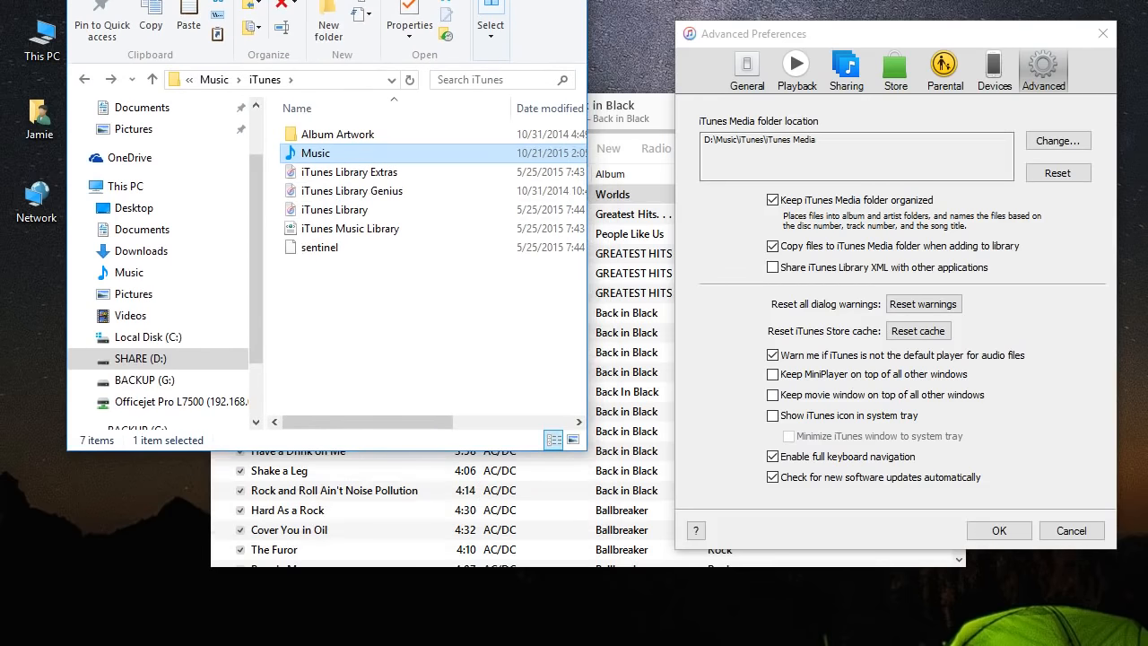
right_click(316, 144)
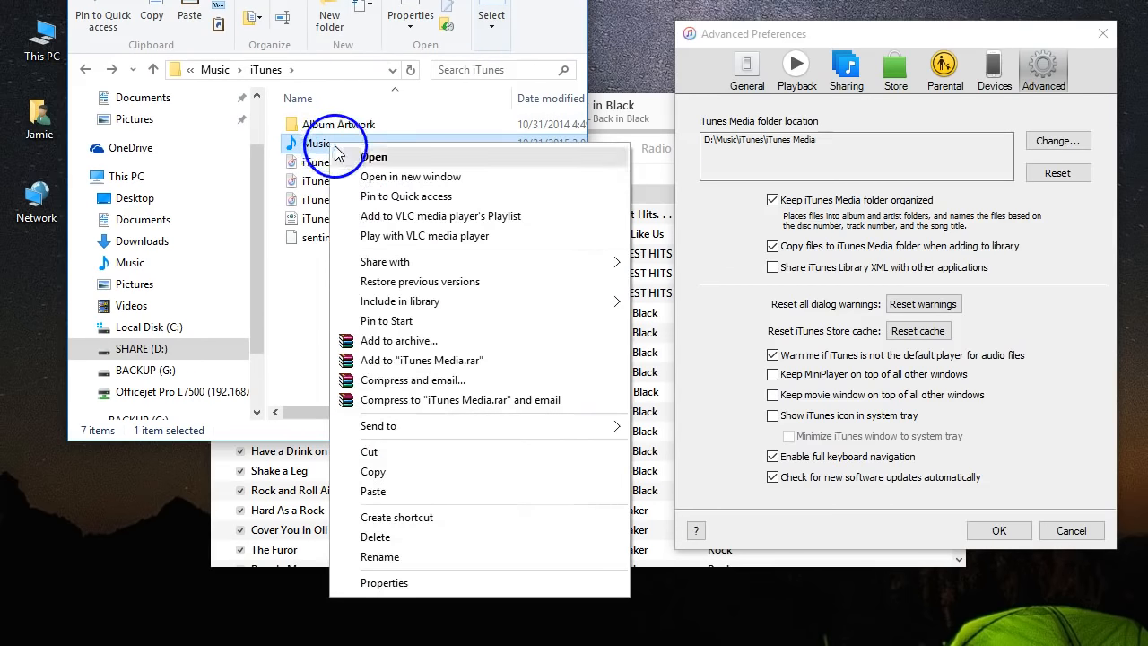
click(384, 582)
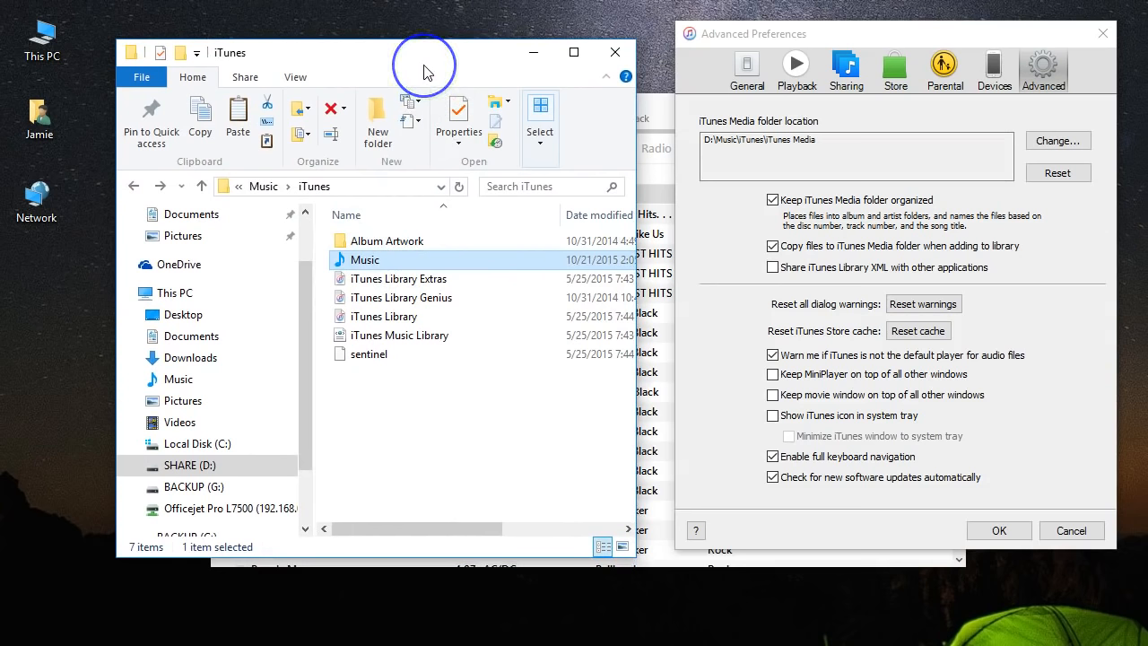
mouse_move(426, 65)
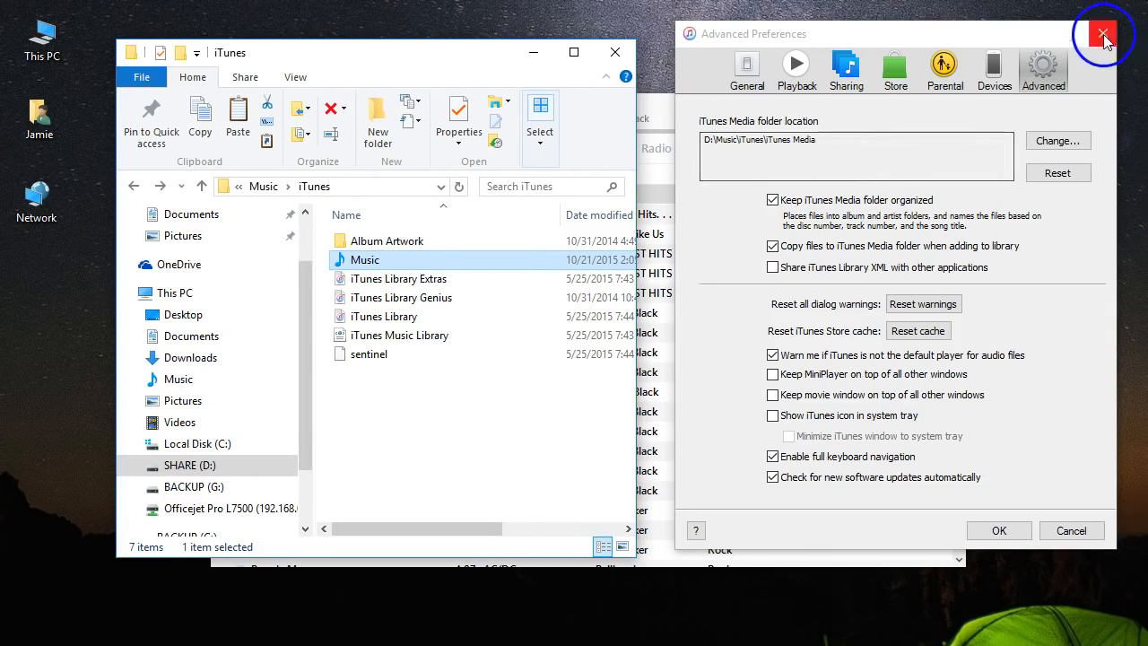
Close iTunes Advanced preferences and minimize the iTunes library window.
click(1104, 33)
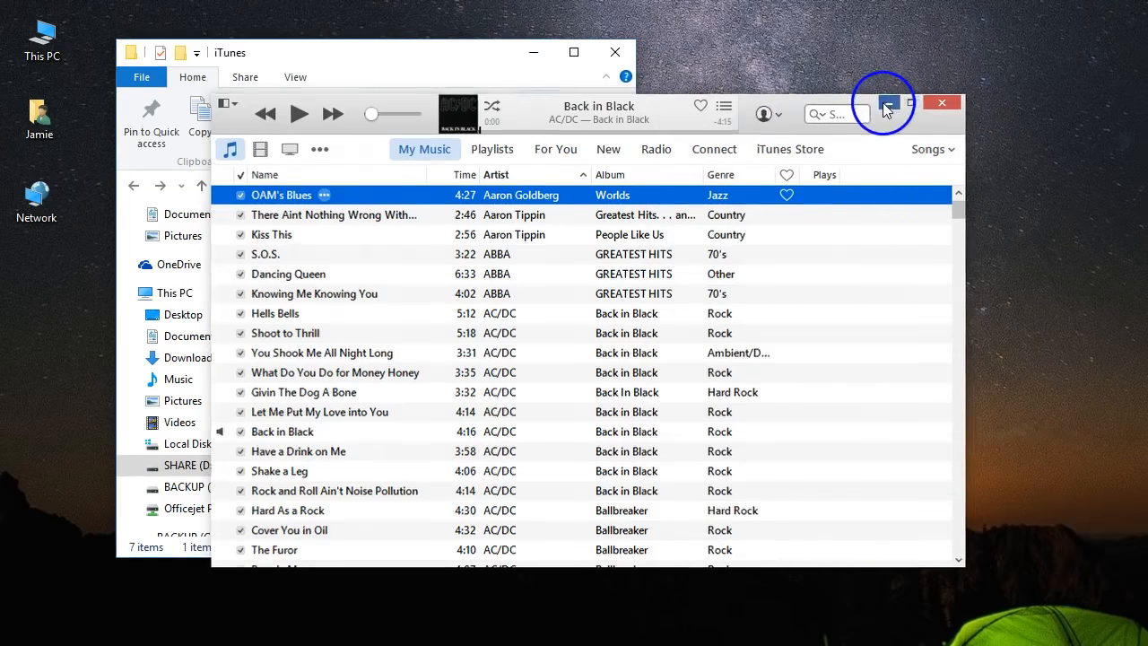
click(886, 102)
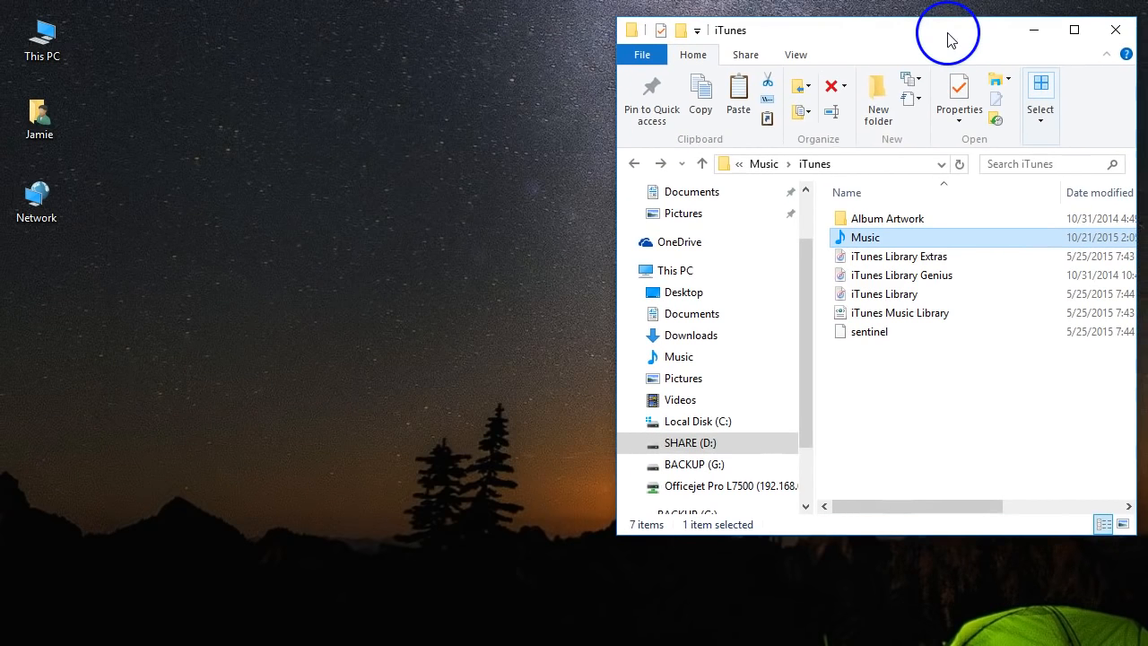
mouse_move(949, 39)
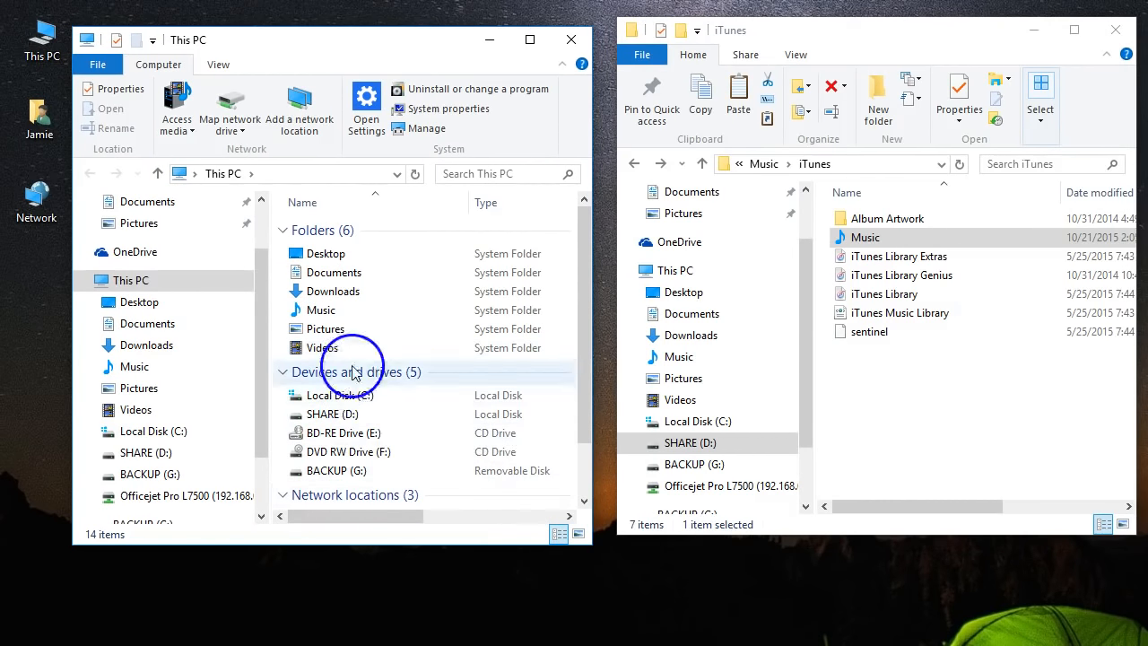
Open the removable BACKUP (G:) drive in a second Explorer window.
click(336, 470)
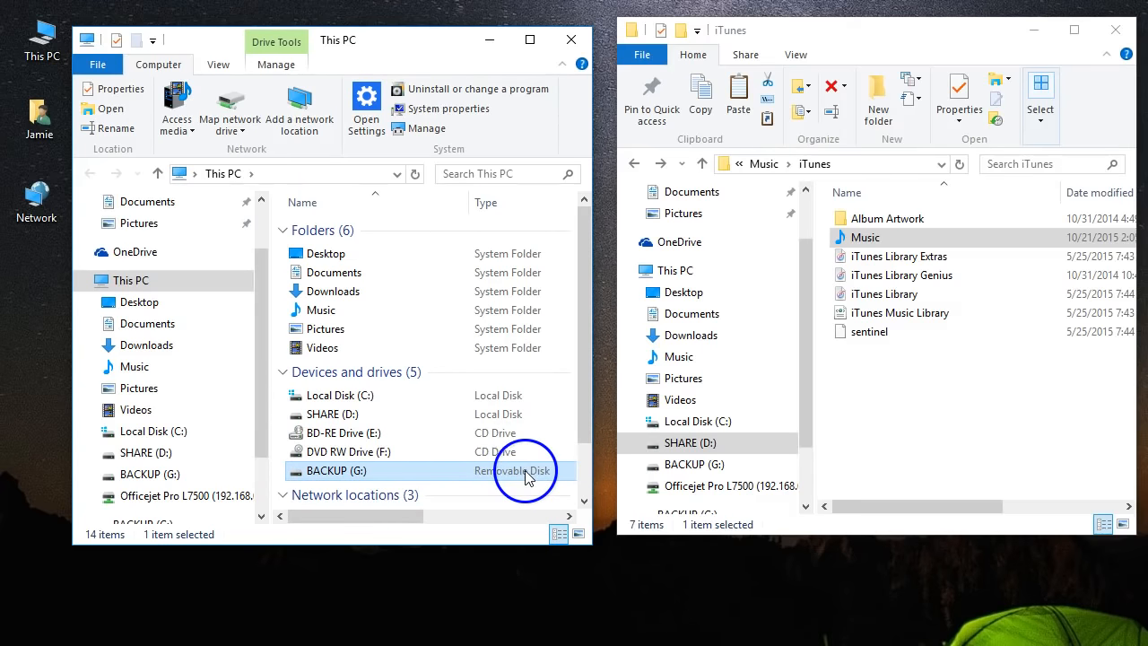
double_click(335, 470)
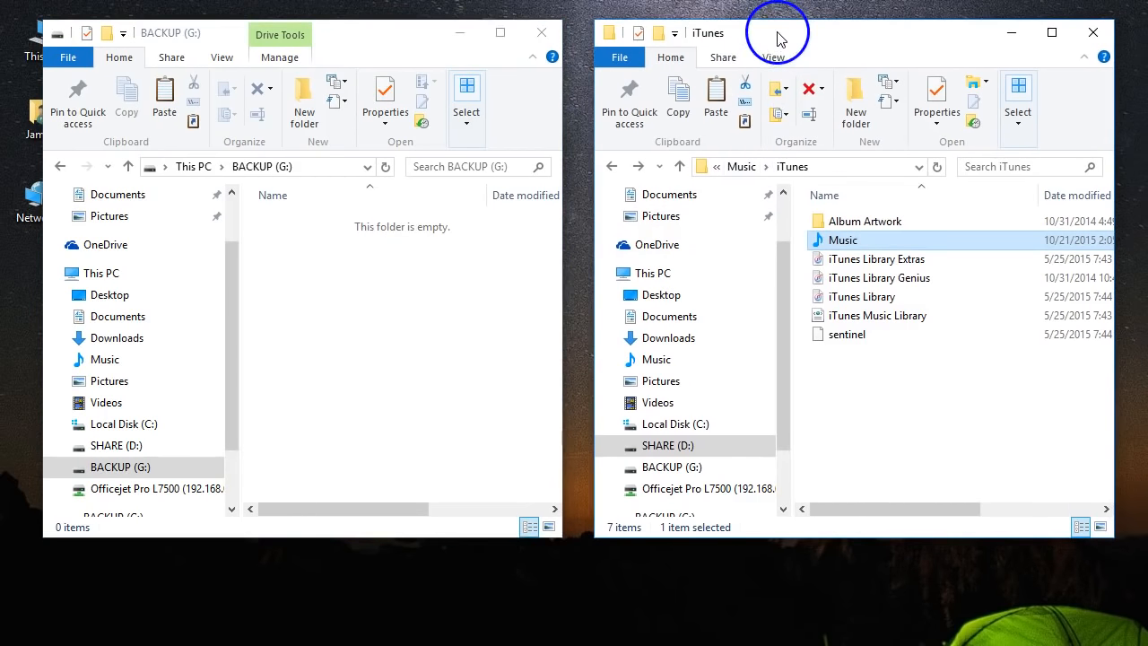
right_click(841, 239)
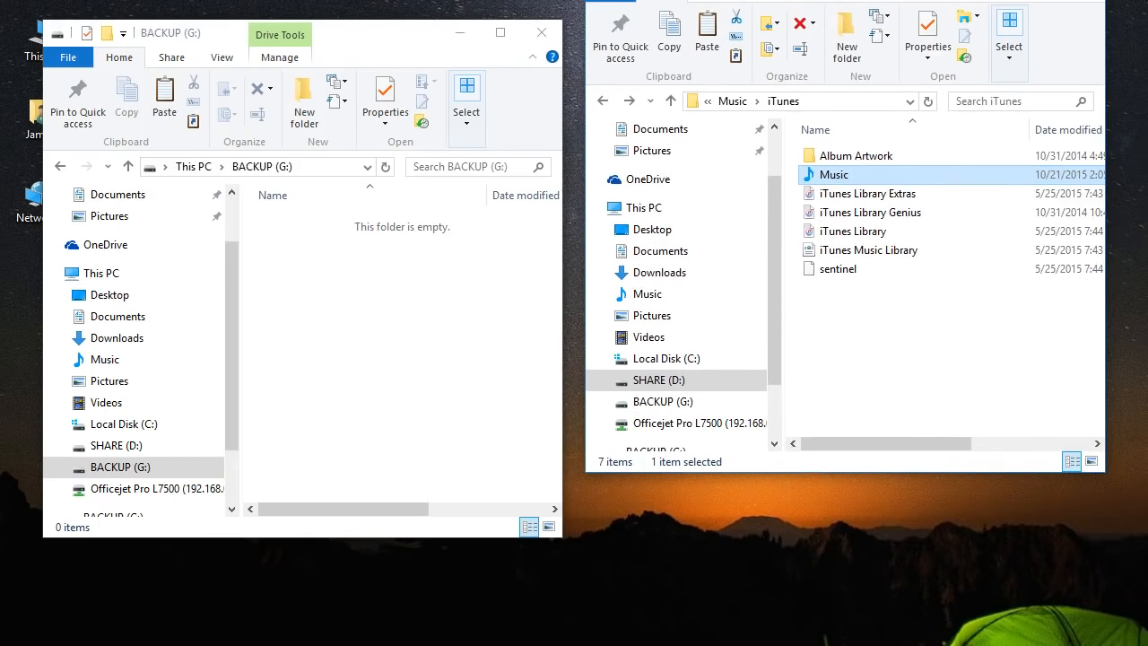
right_click(834, 174)
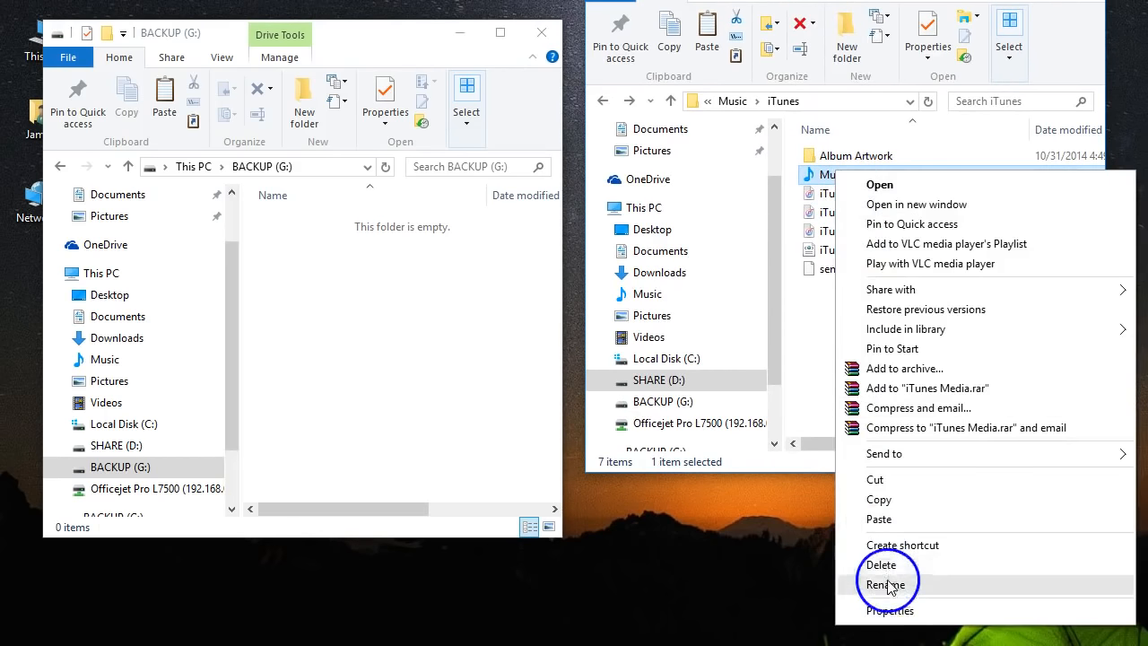
click(890, 610)
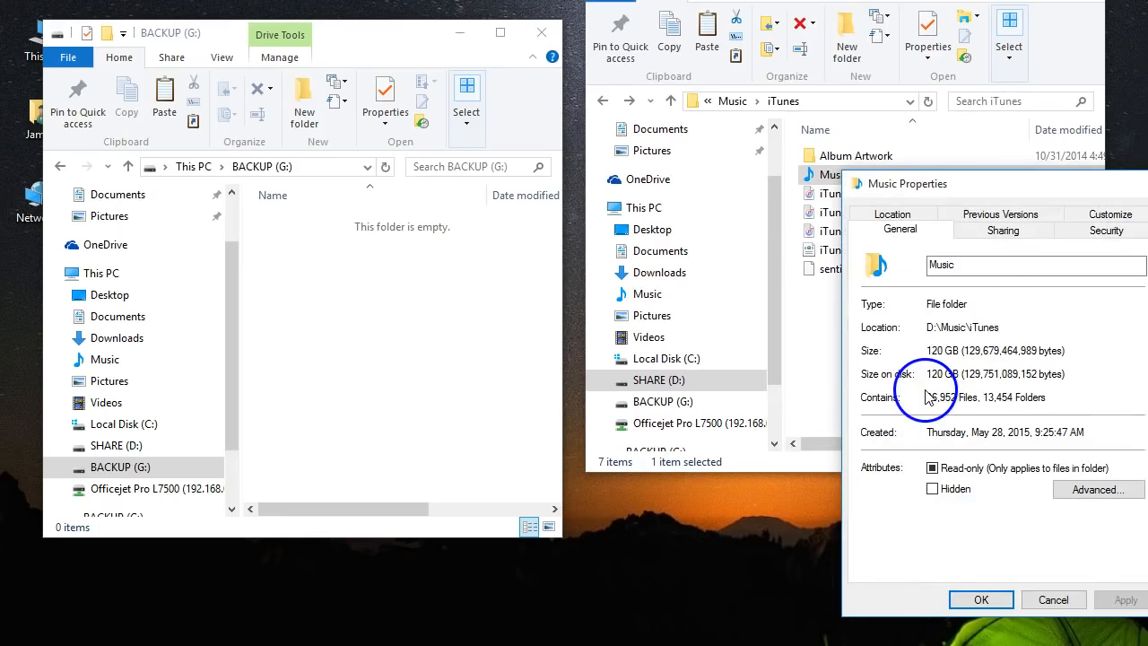
double_click(942, 350)
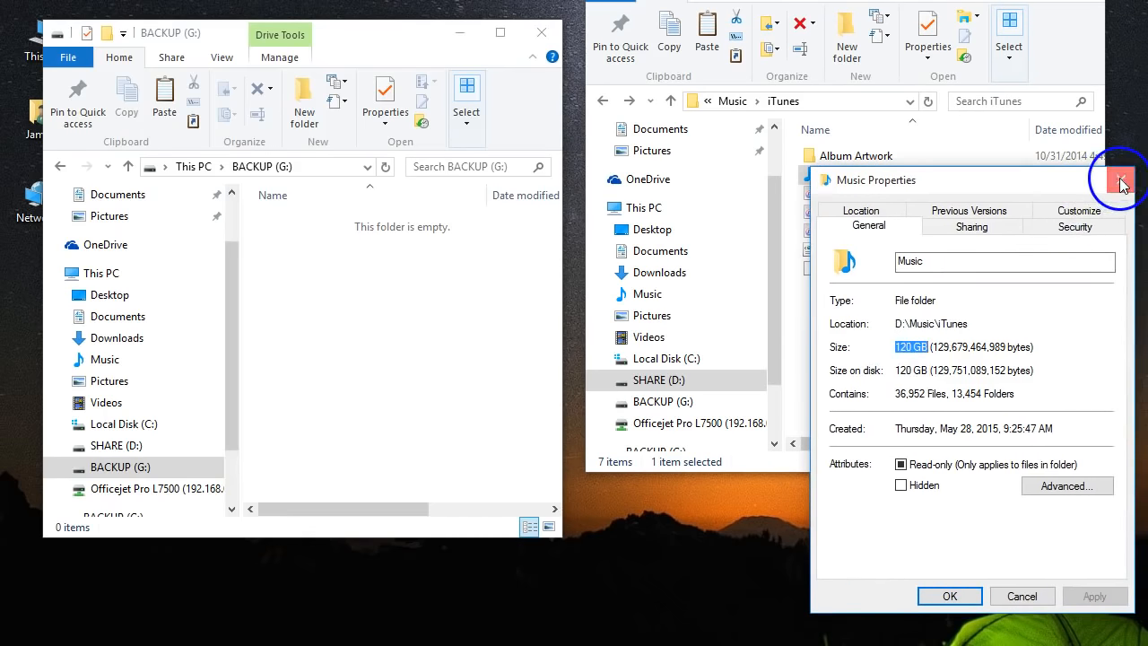
click(1119, 180)
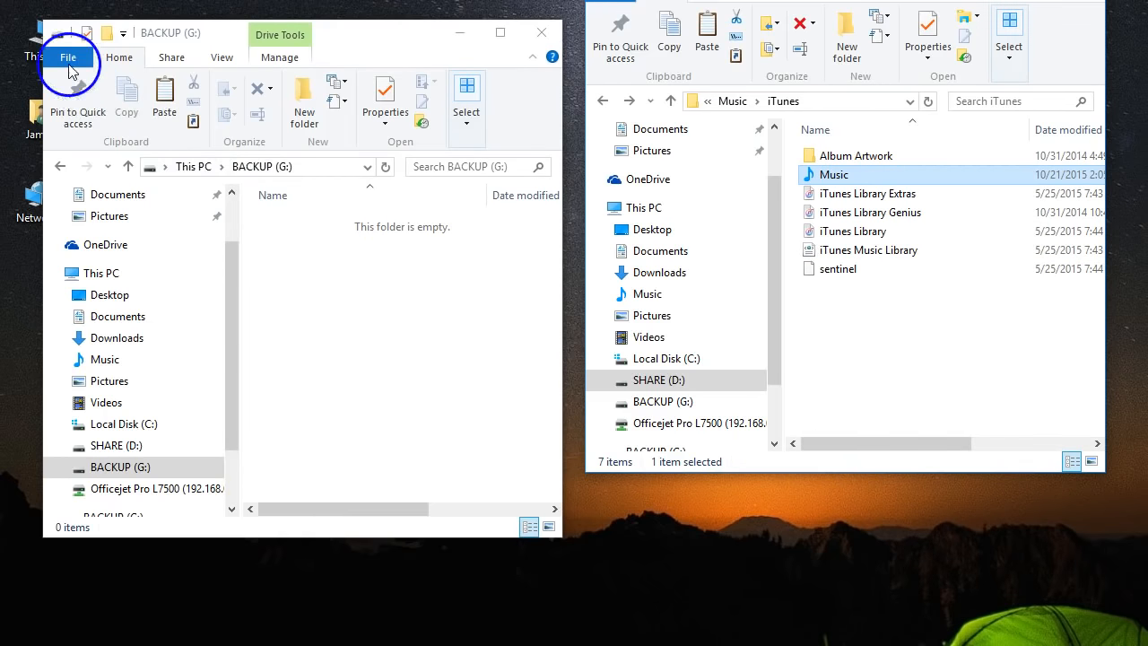
View and close BACKUP (G:) properties showing 59.6 GB exFAT capacity, mostly free.
click(101, 273)
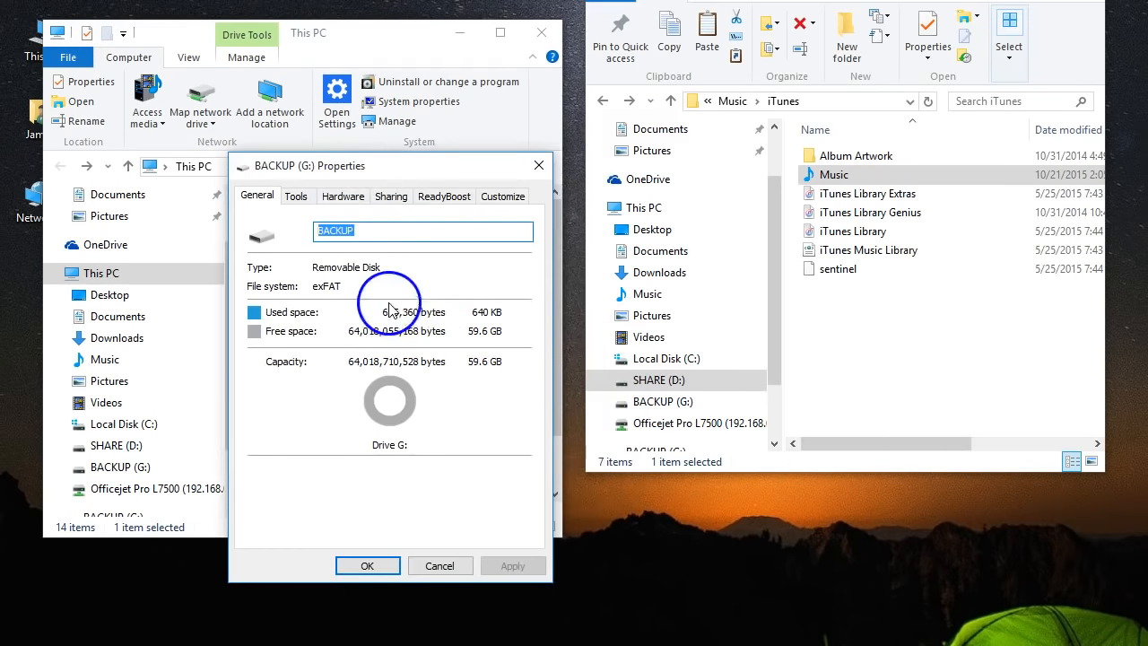
mouse_move(539, 165)
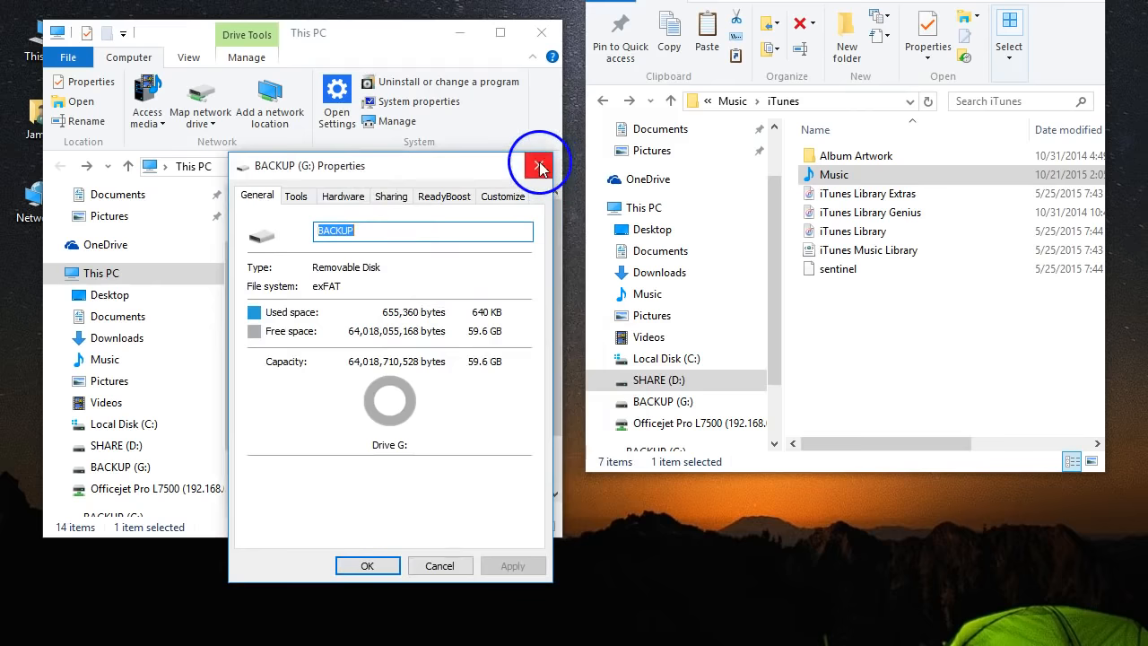
click(539, 165)
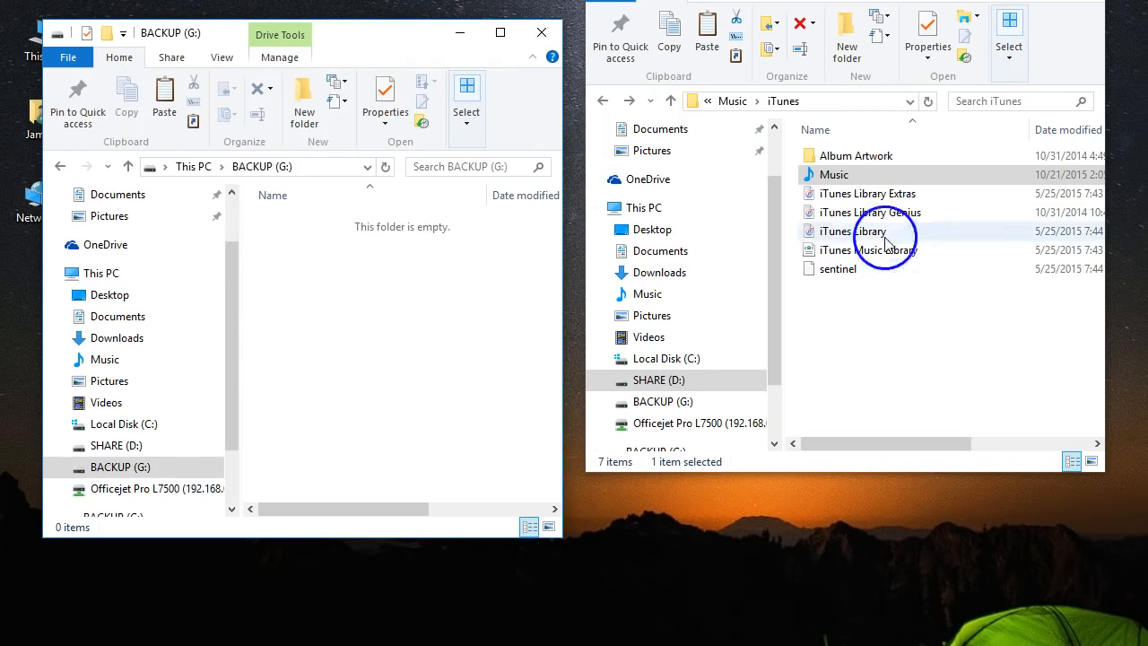
Copy the whole Music folder to BACKUP (G:), triggering the 63.7 GB insufficient-space warning.
right_click(833, 174)
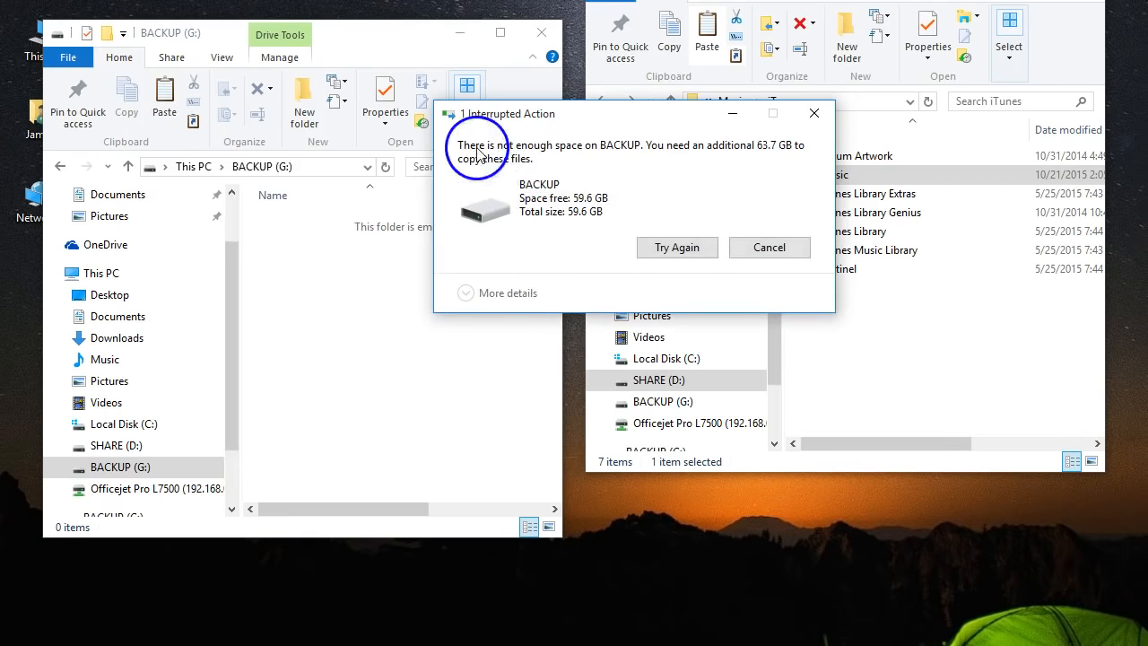
mouse_move(662, 153)
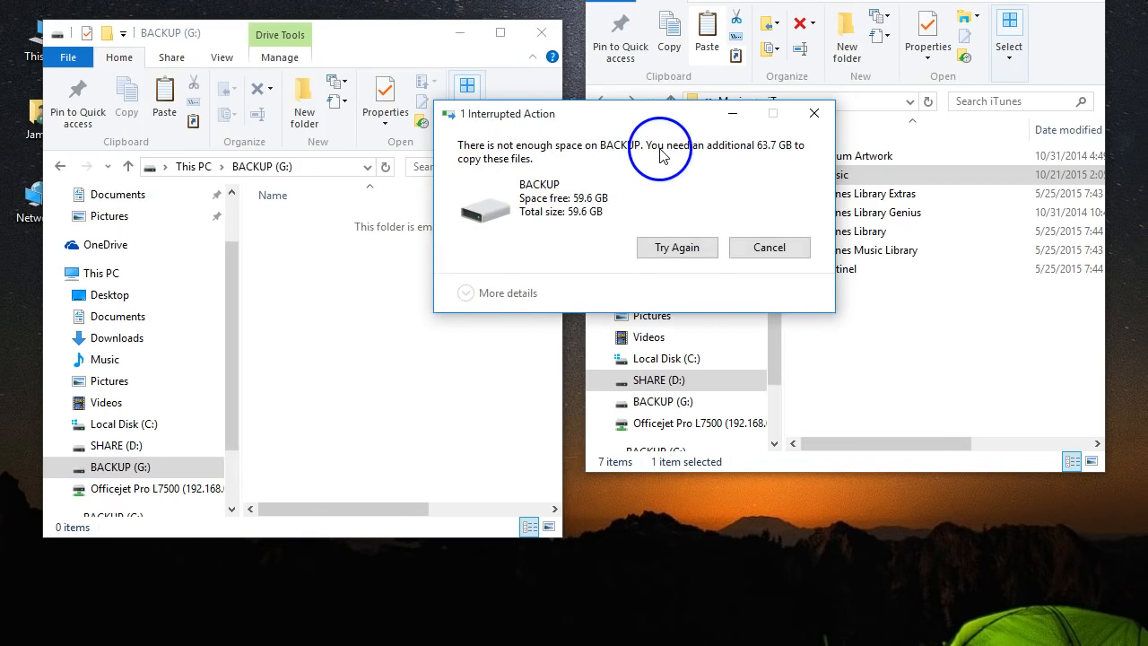
mouse_move(764, 157)
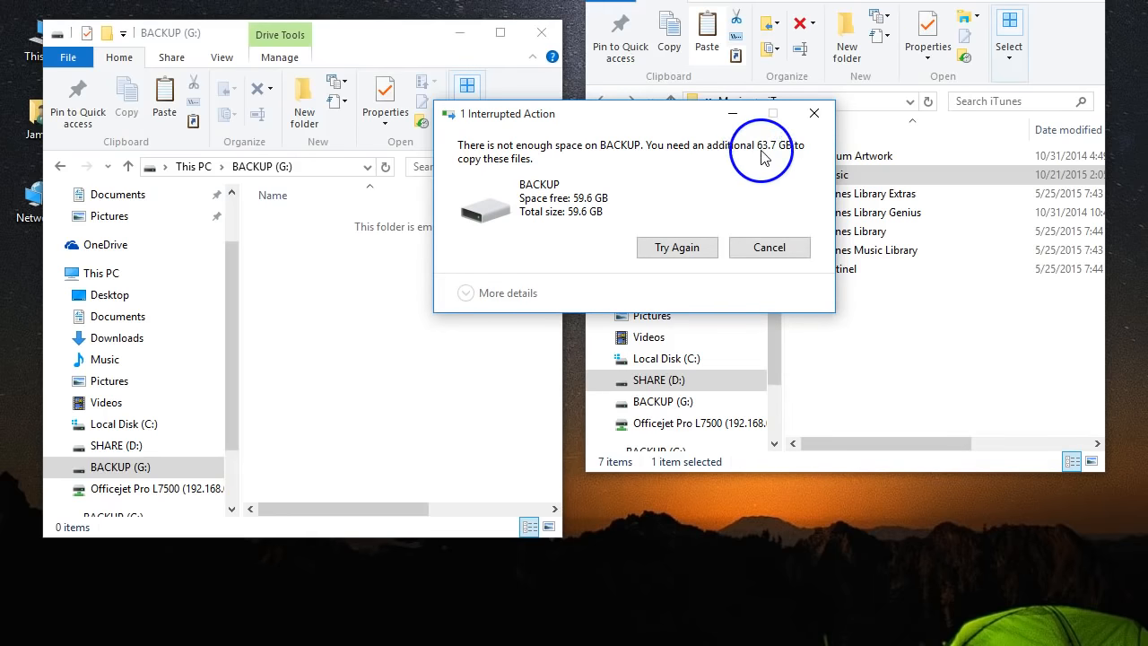
mouse_move(769, 246)
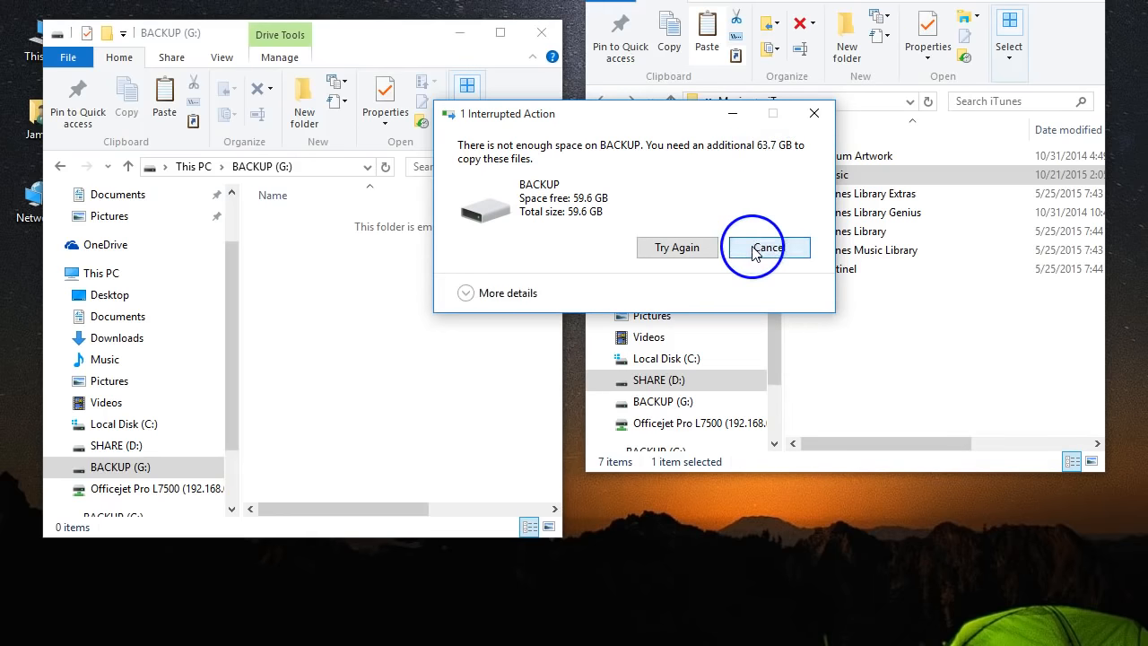
Cancel the oversized copy and dismiss the leftover context menu.
click(765, 246)
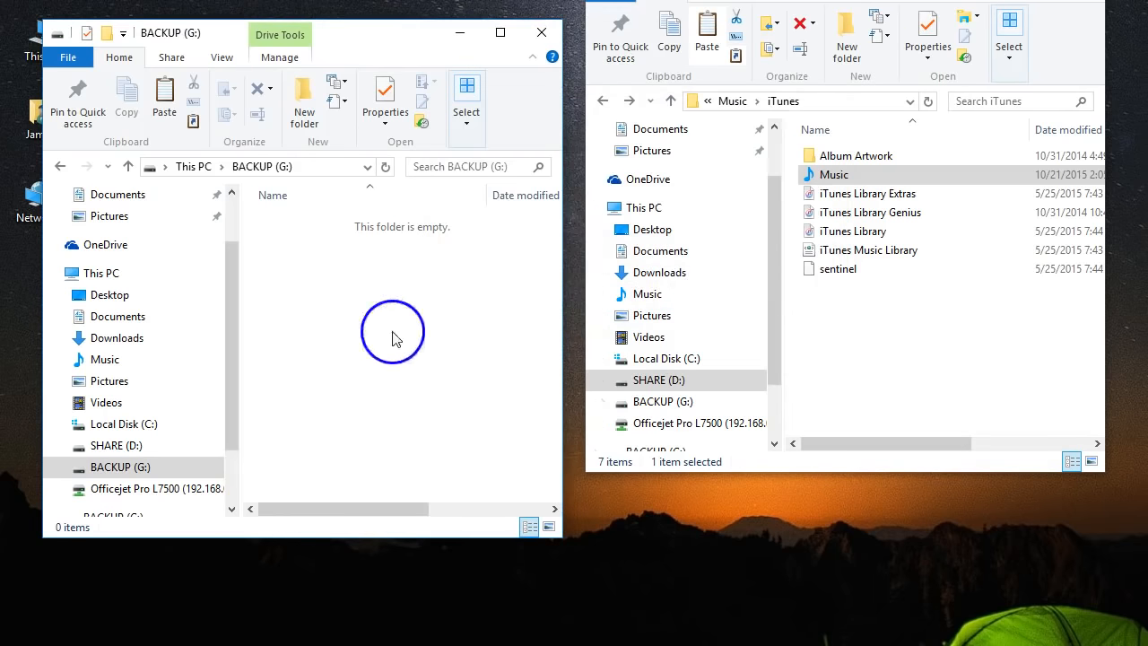
mouse_move(378, 321)
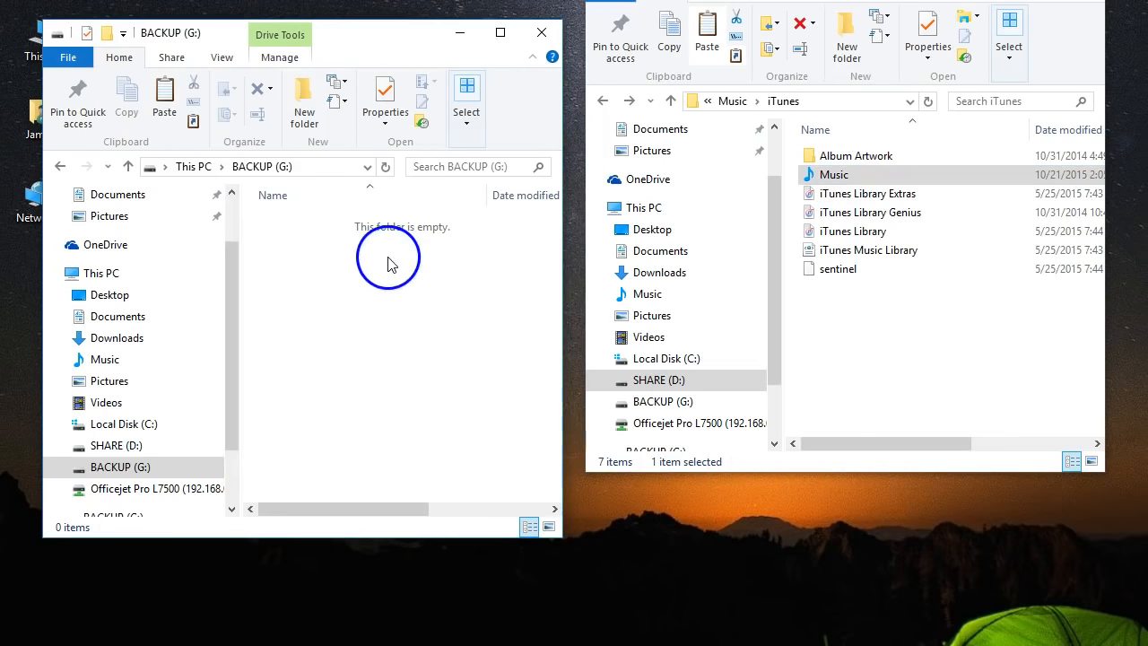
mouse_move(354, 273)
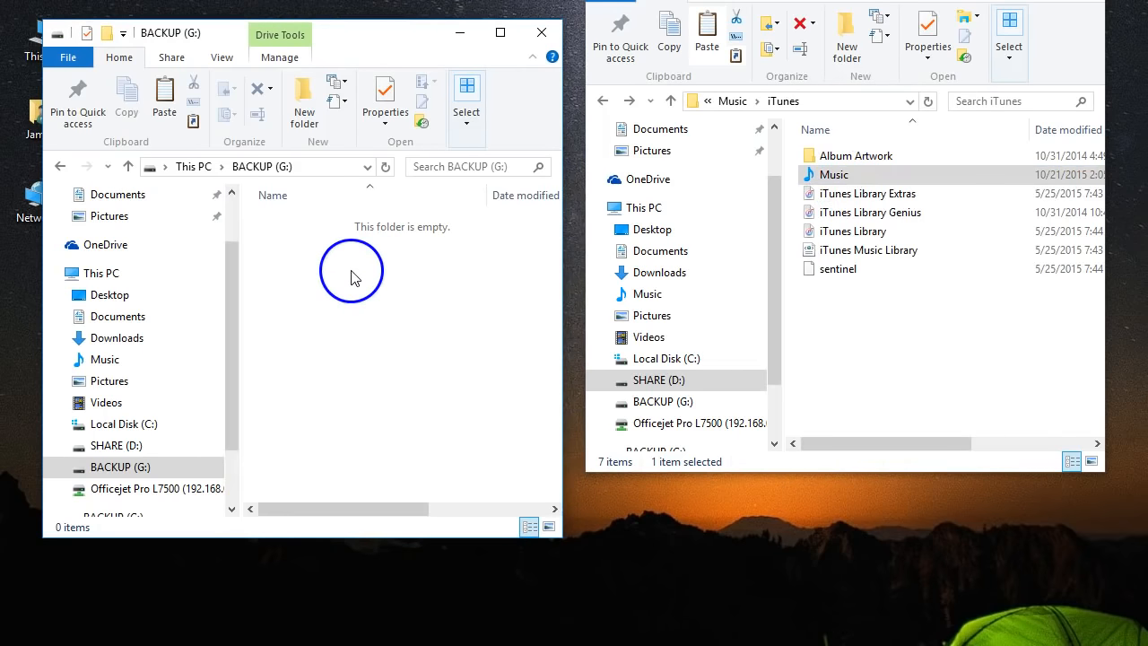
mouse_move(165, 94)
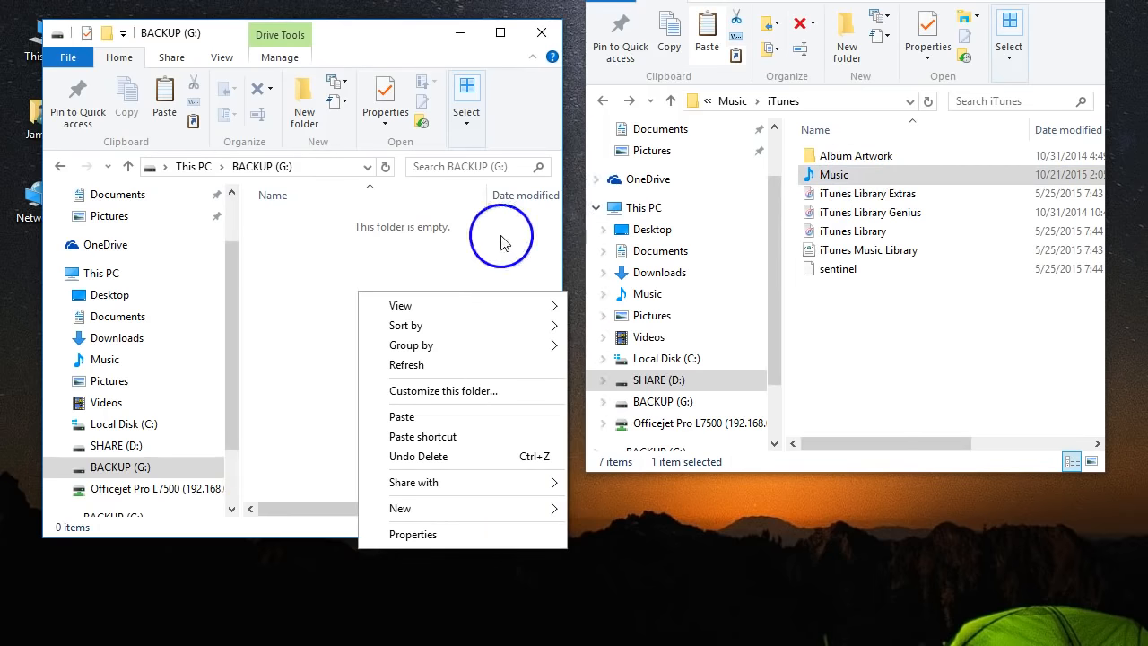
click(848, 174)
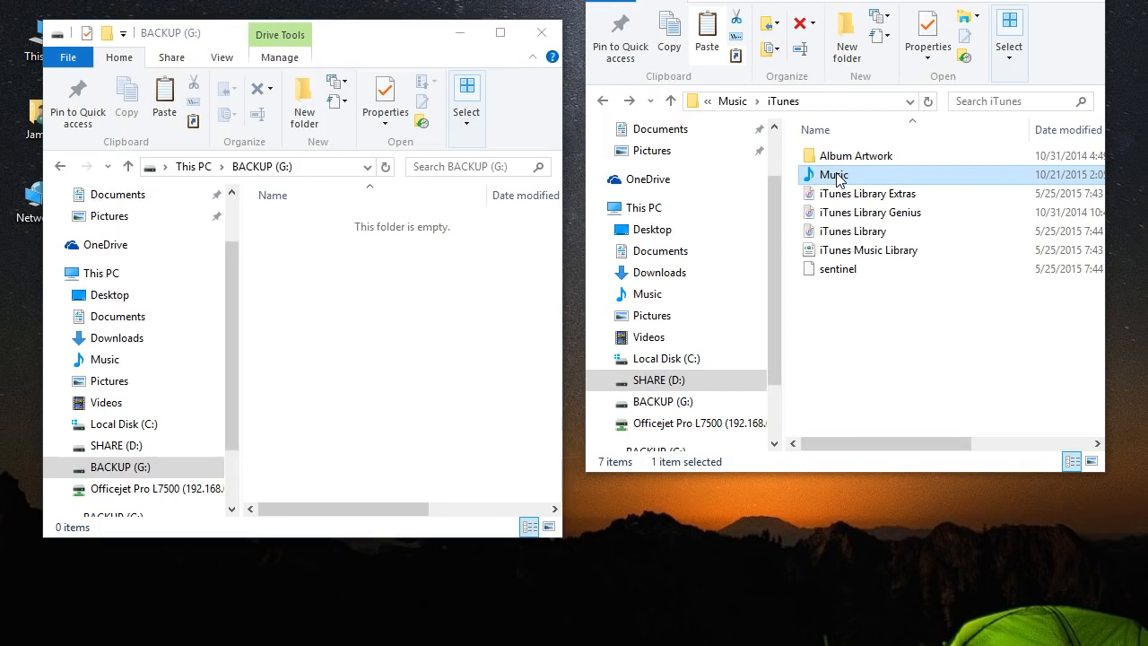
Select the _NSYNC, 2 Live Crew, 2 Pac and 2Pac folders and open their context menu.
double_click(835, 175)
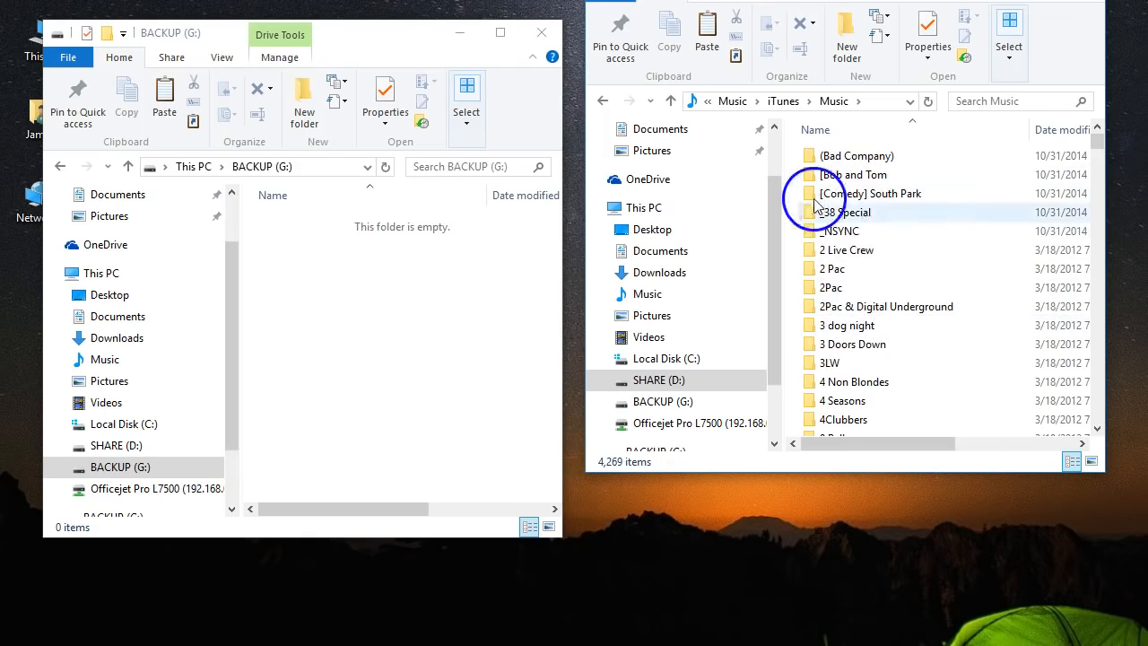
click(838, 230)
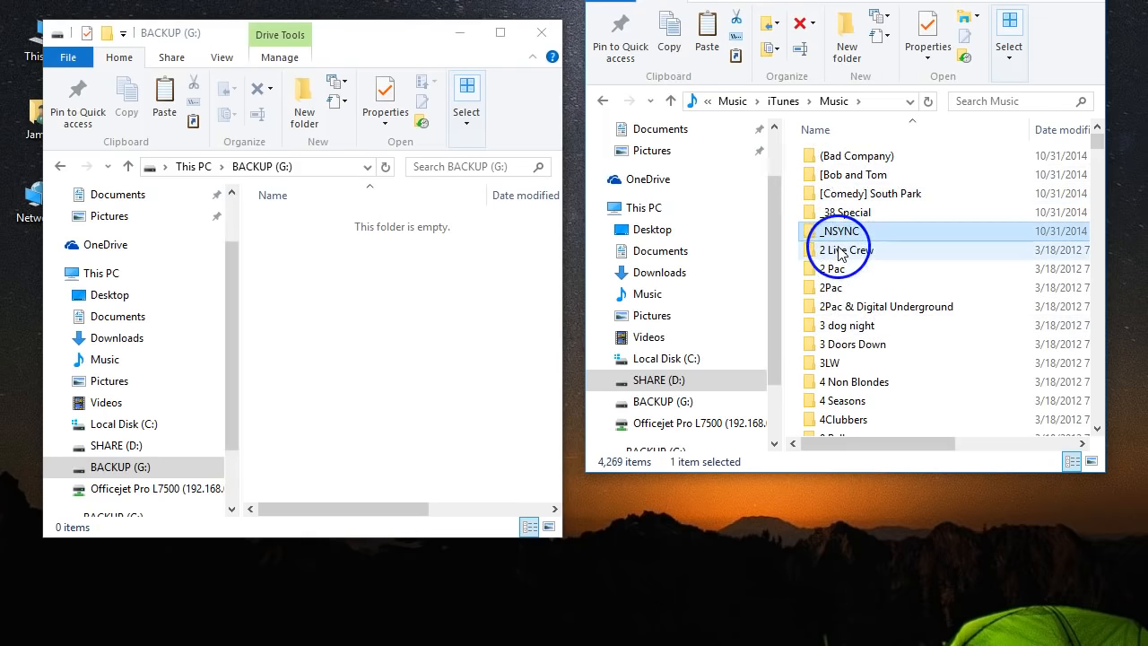
mouse_move(841, 250)
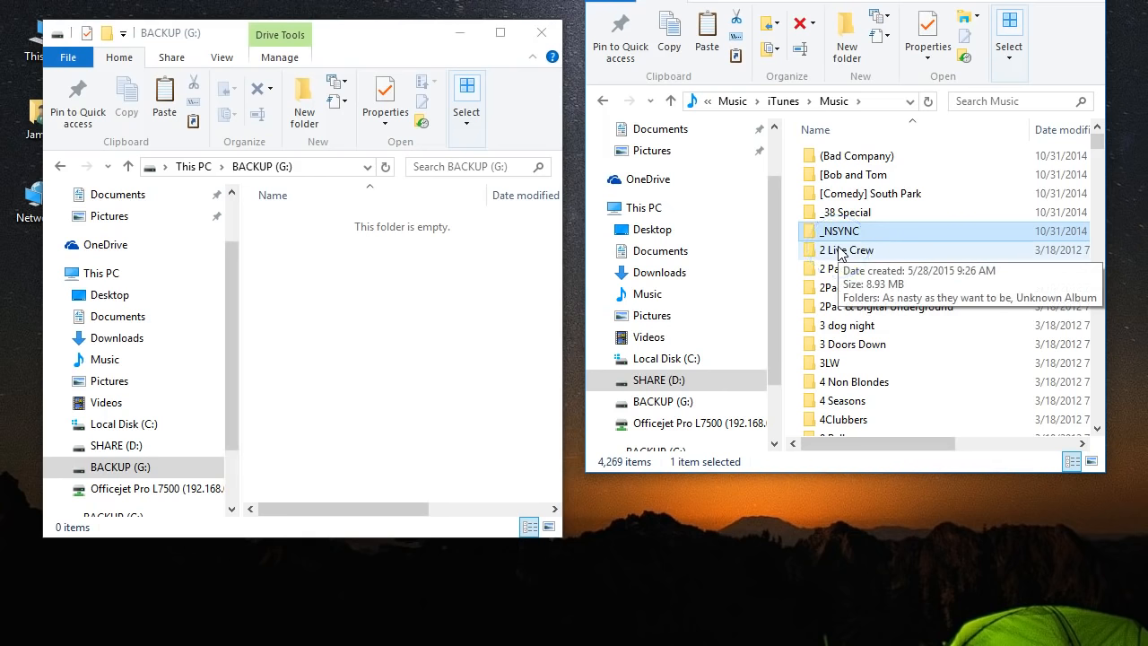
click(832, 287)
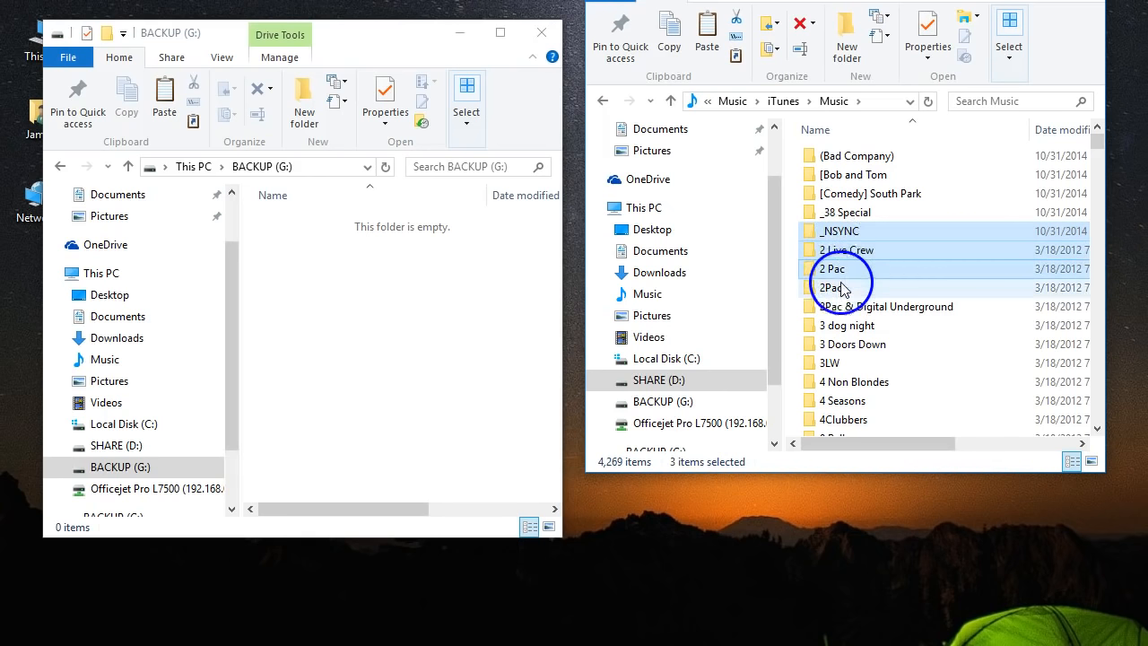
click(832, 287)
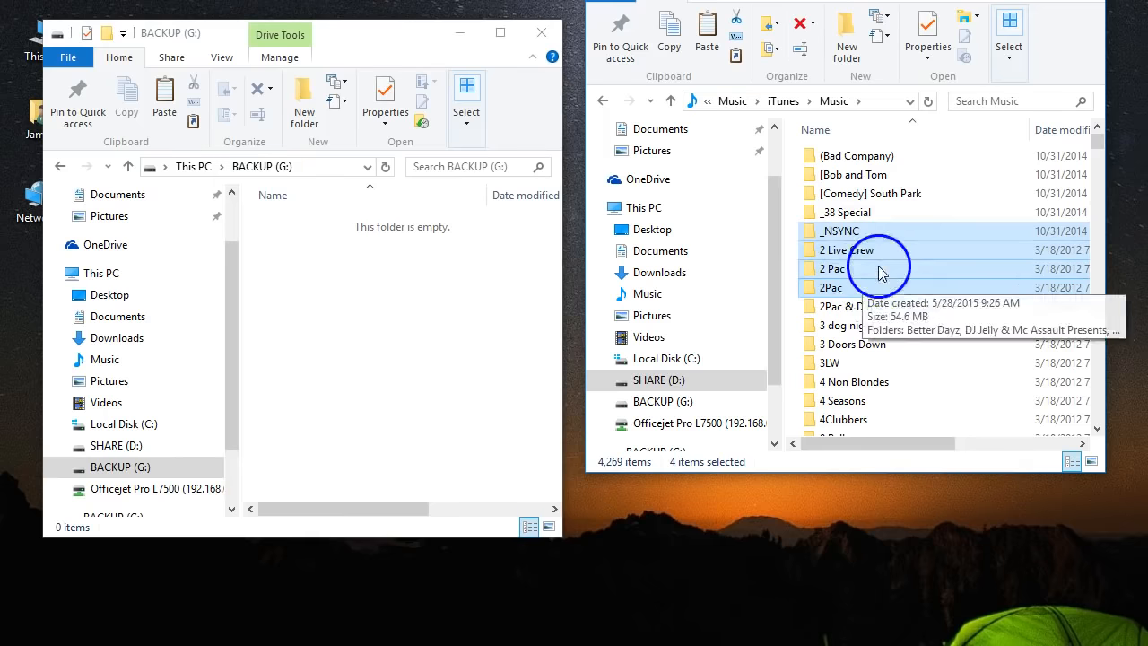
right_click(883, 260)
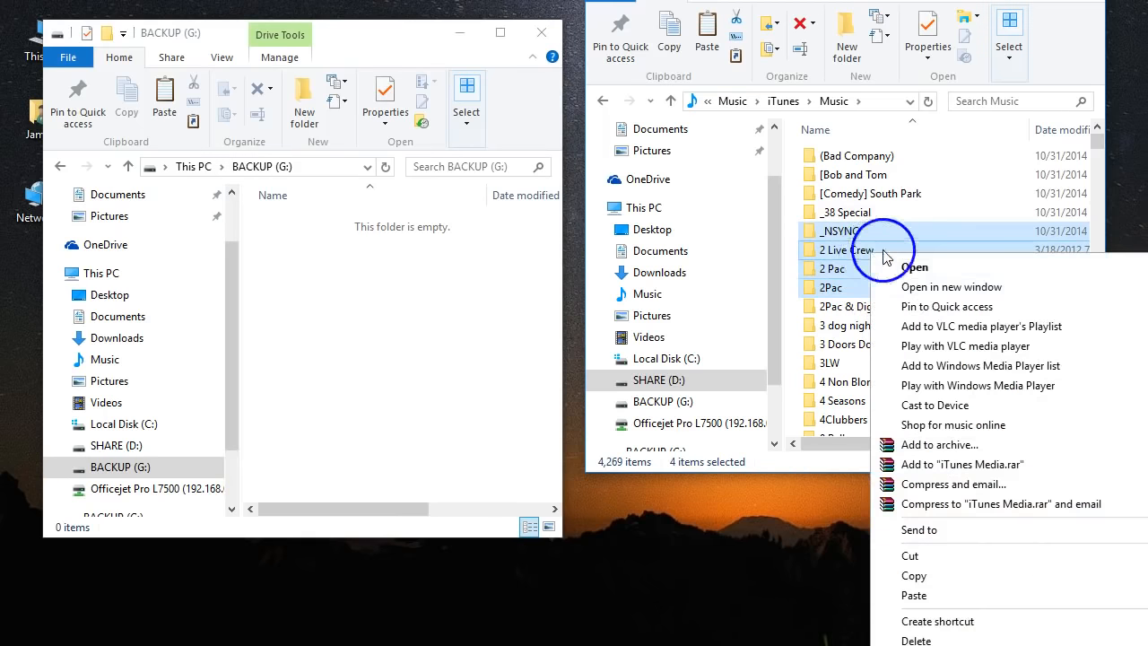
mouse_move(946, 242)
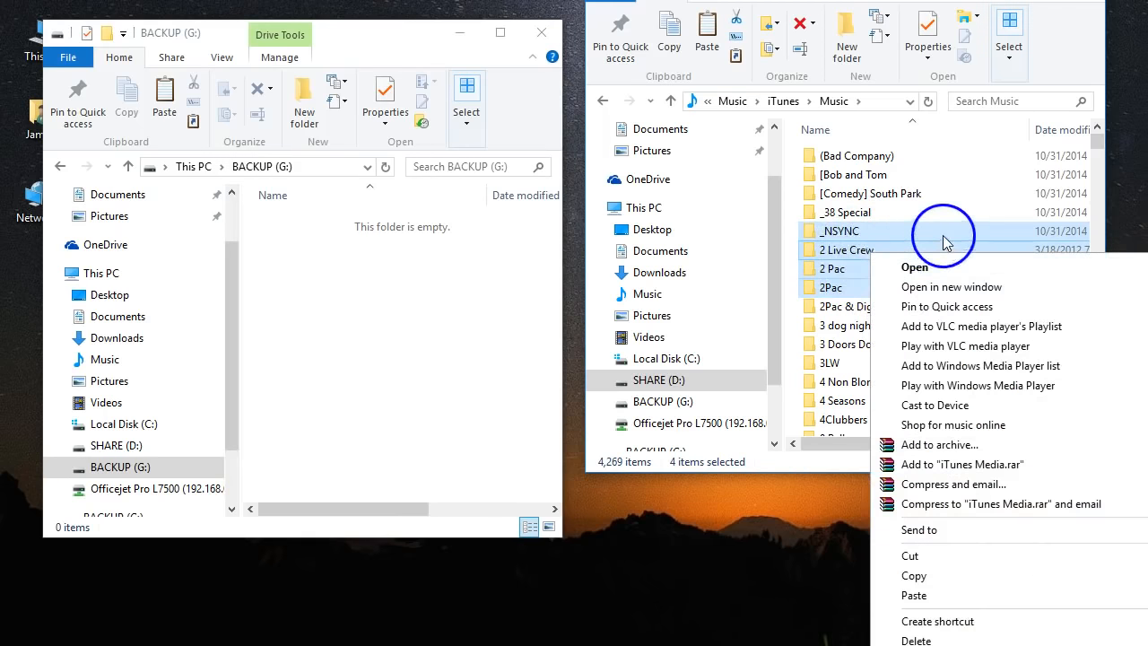
mouse_move(914, 575)
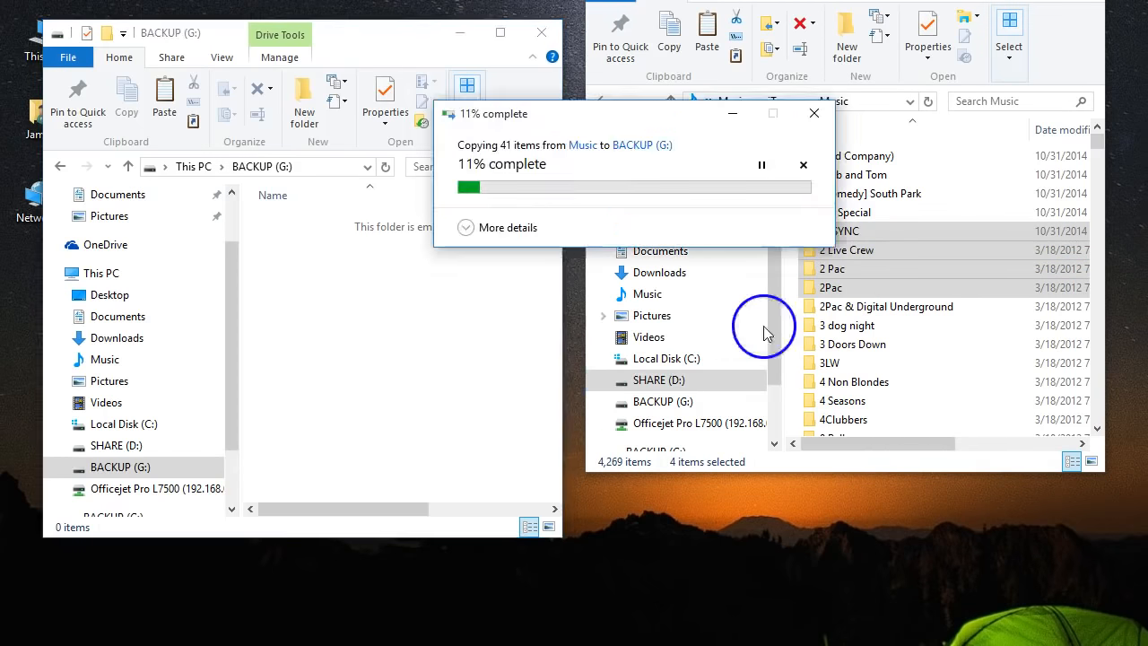
mouse_move(899, 227)
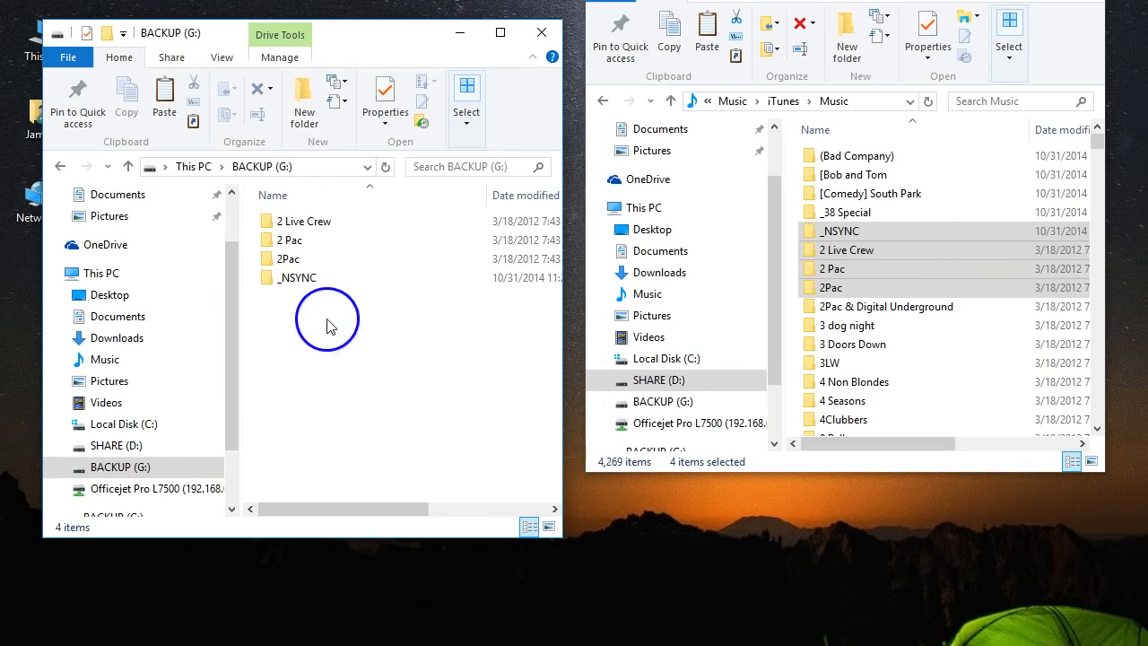
Confirm the copied 2 Live Crew folder on BACKUP (G:), then select the (Bad Company) folder.
right_click(305, 220)
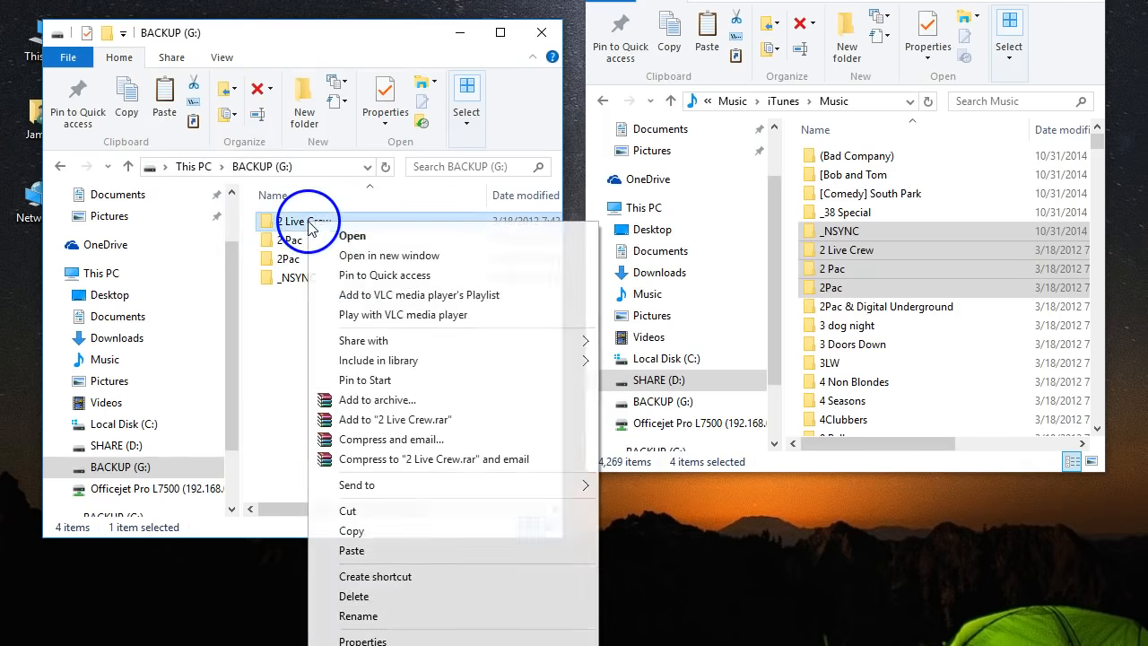
click(272, 357)
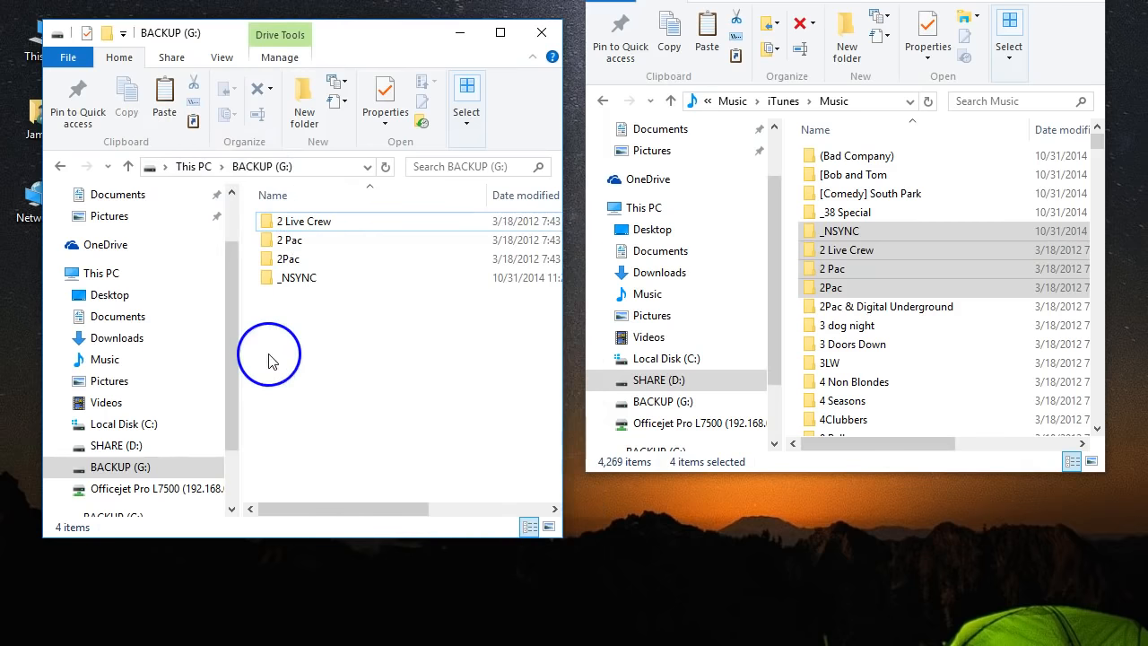
click(857, 155)
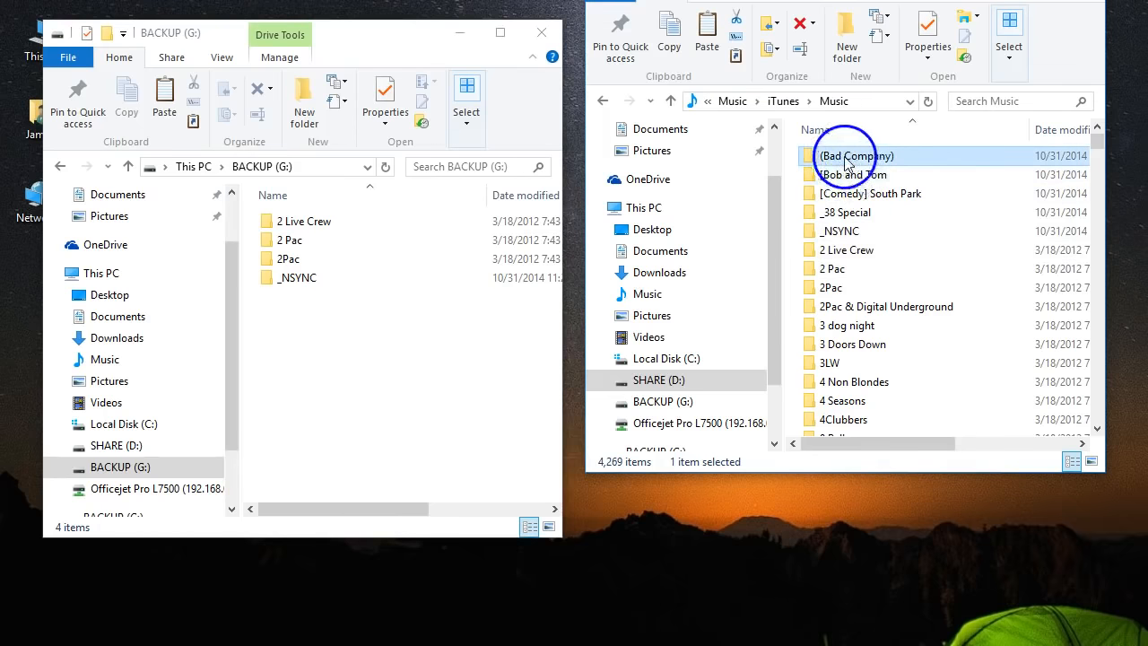
mouse_move(856, 156)
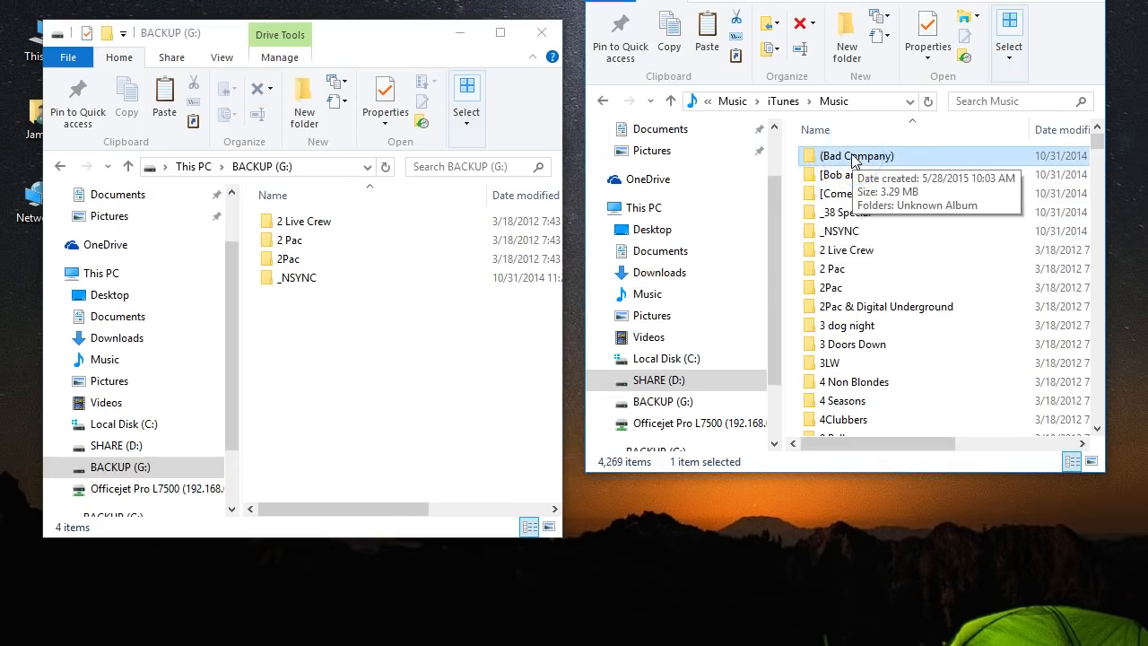
Copy the (Bad Company) artist folder onto BACKUP (G:) in the navigation pane.
drag(856, 156, 707, 237)
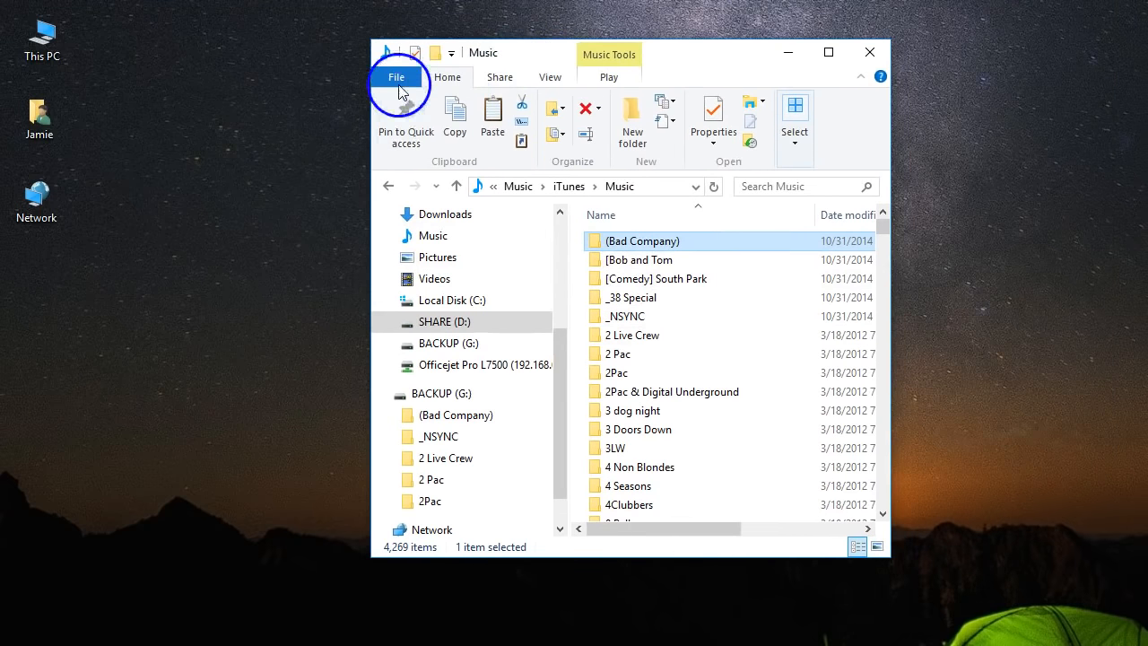
Browse This PC into Local Disk (C:)'s user folder, then return to the iTunes library.
click(388, 185)
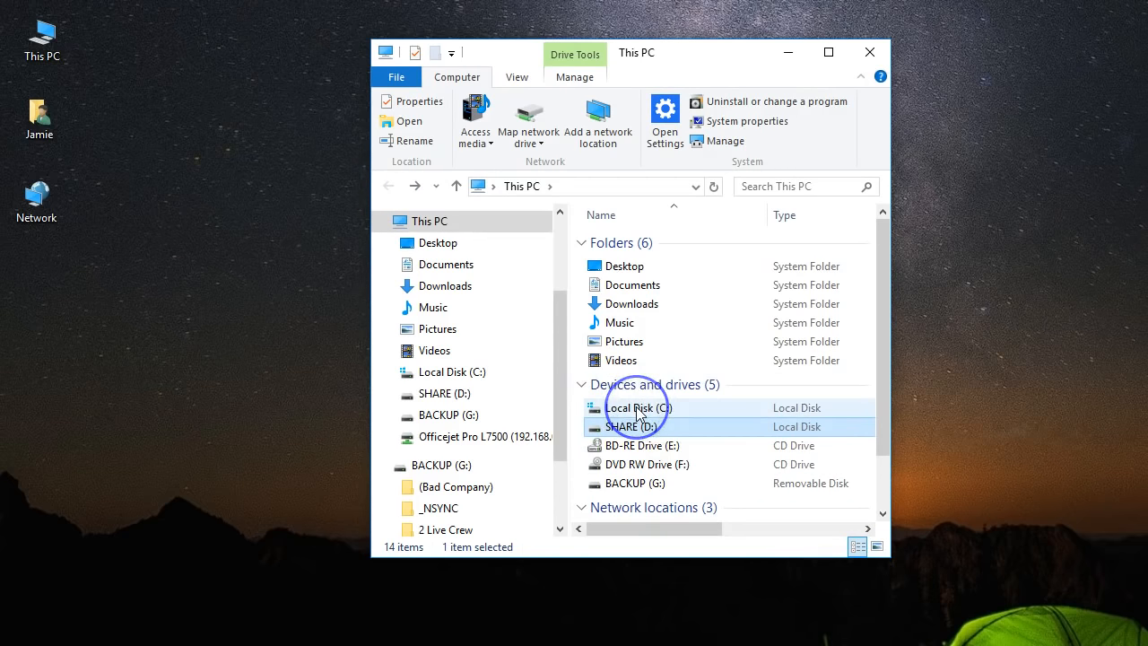
click(639, 408)
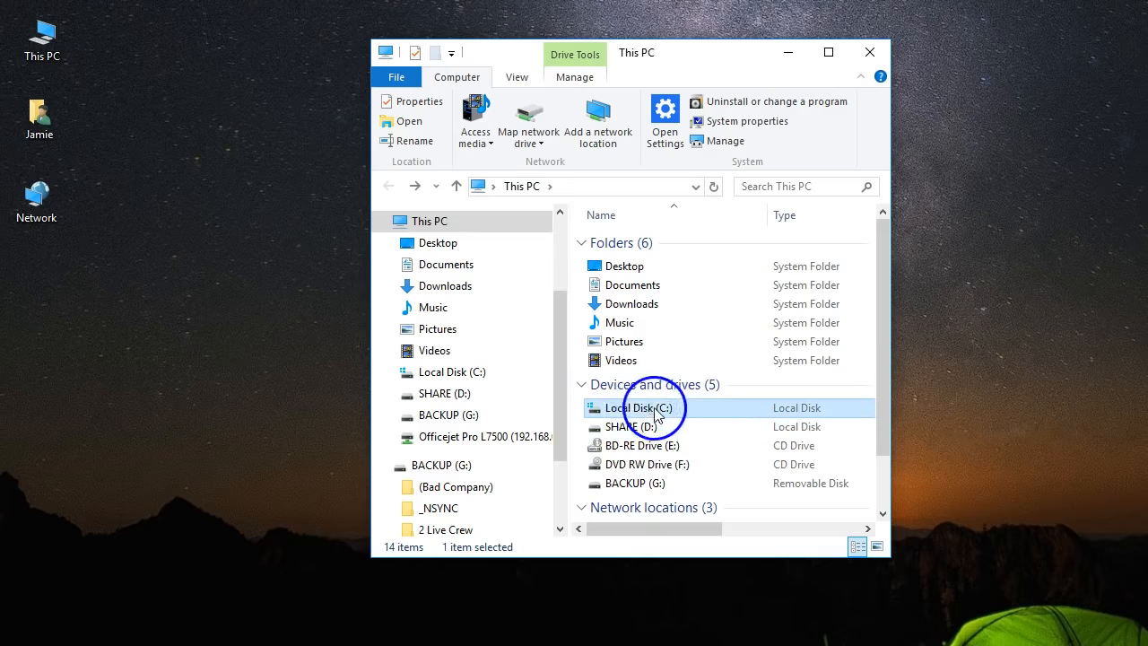
double_click(632, 408)
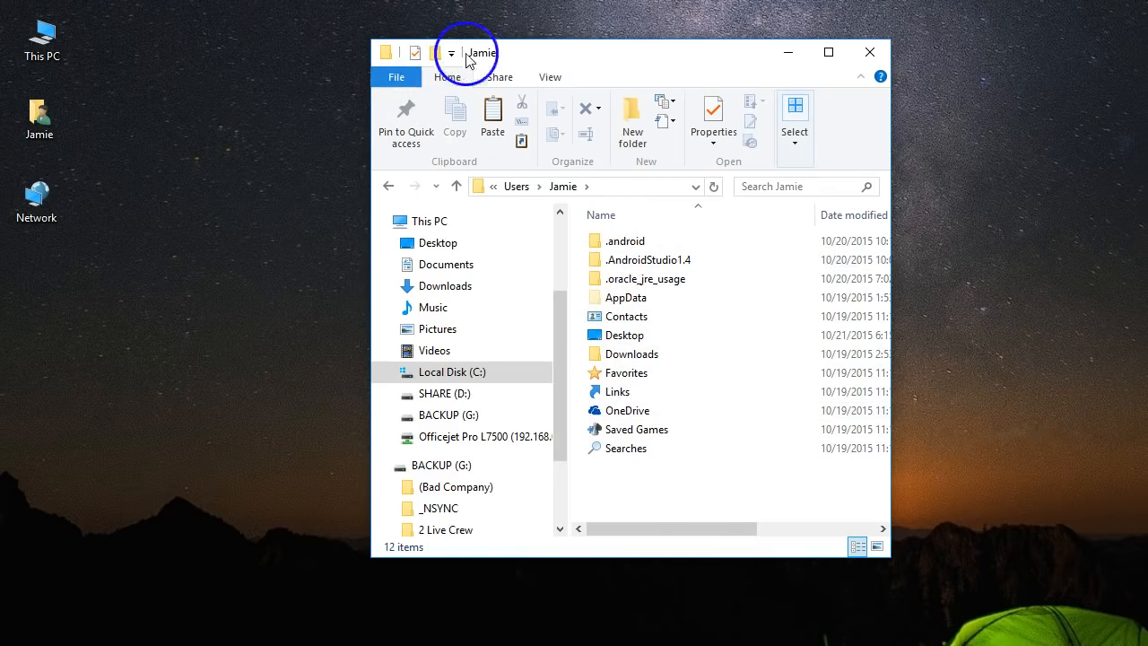
click(869, 51)
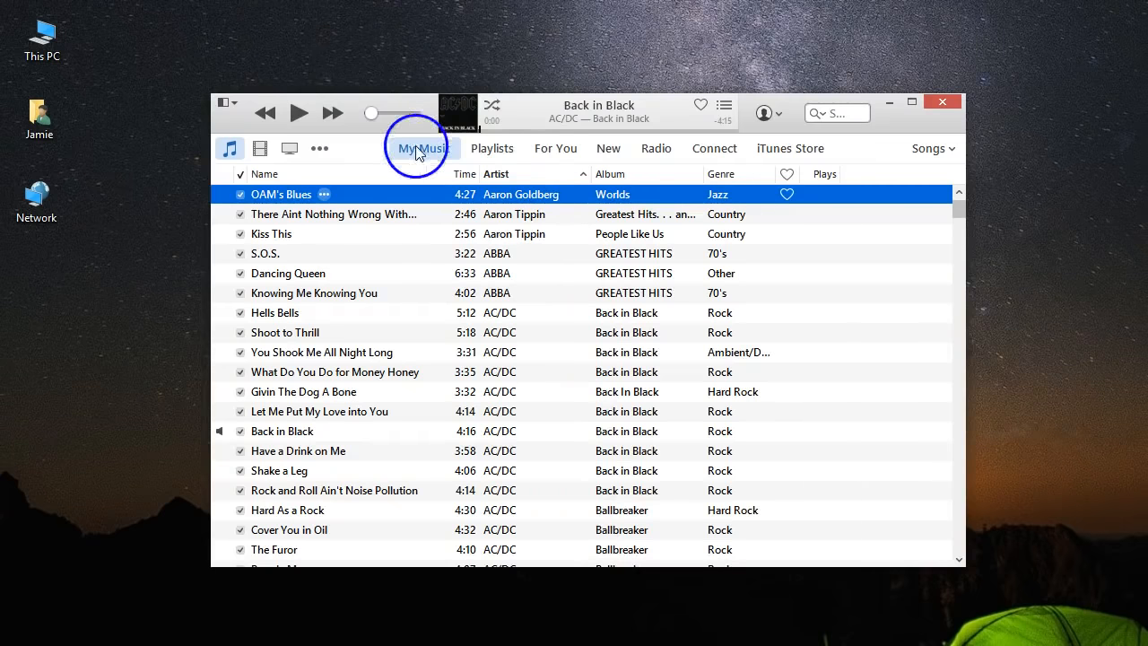
click(224, 103)
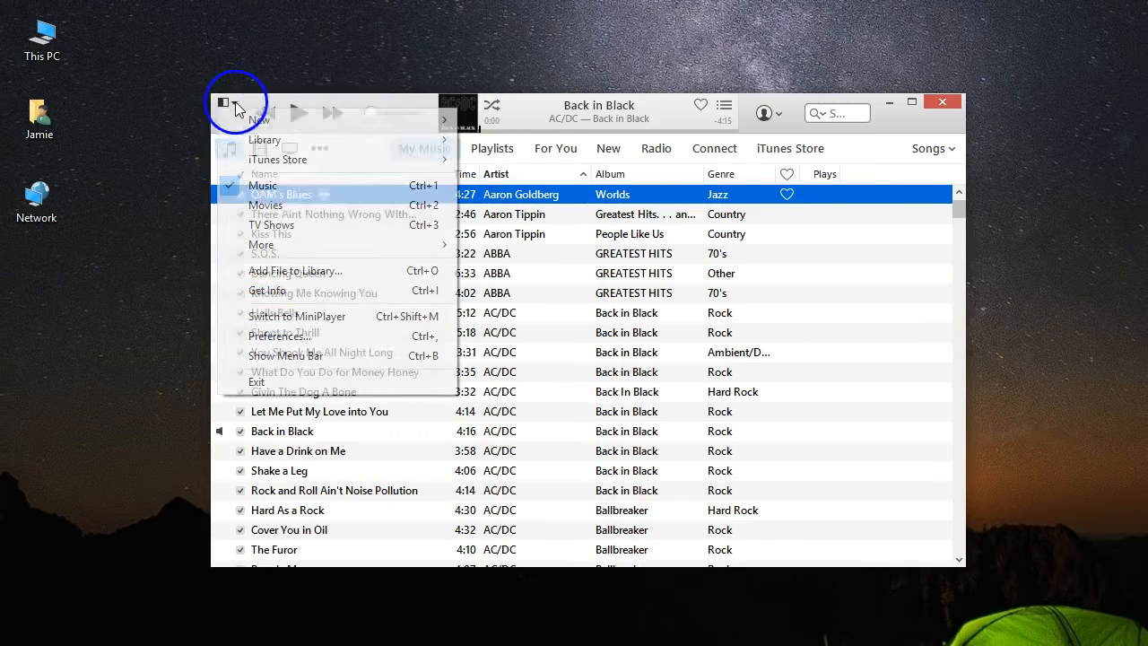
click(278, 334)
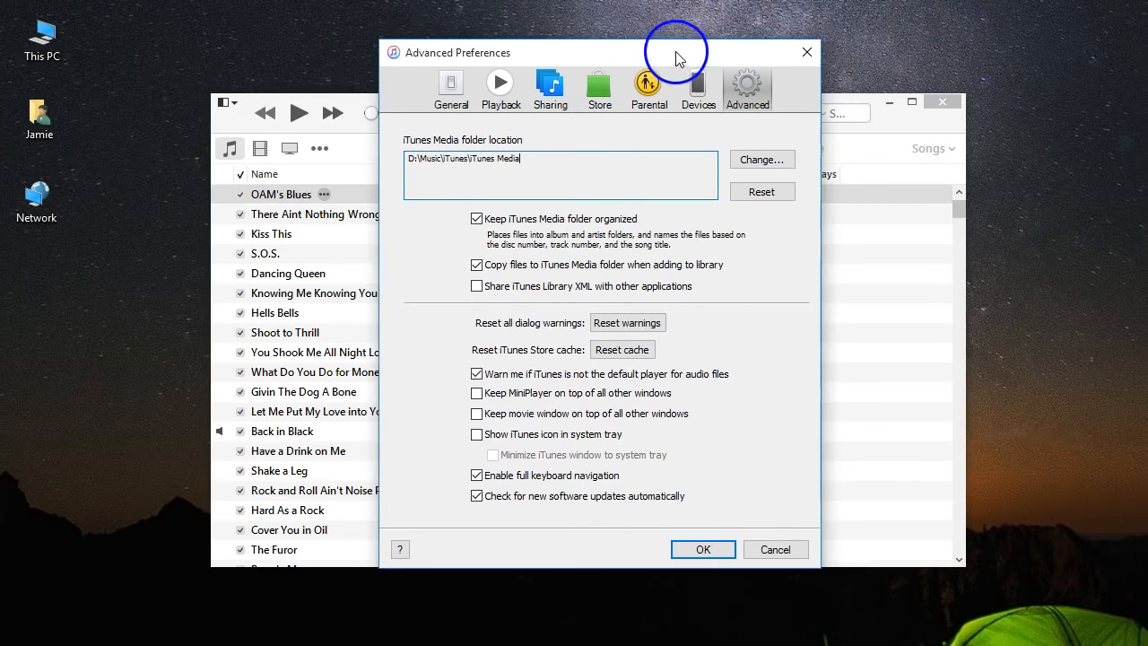
click(703, 549)
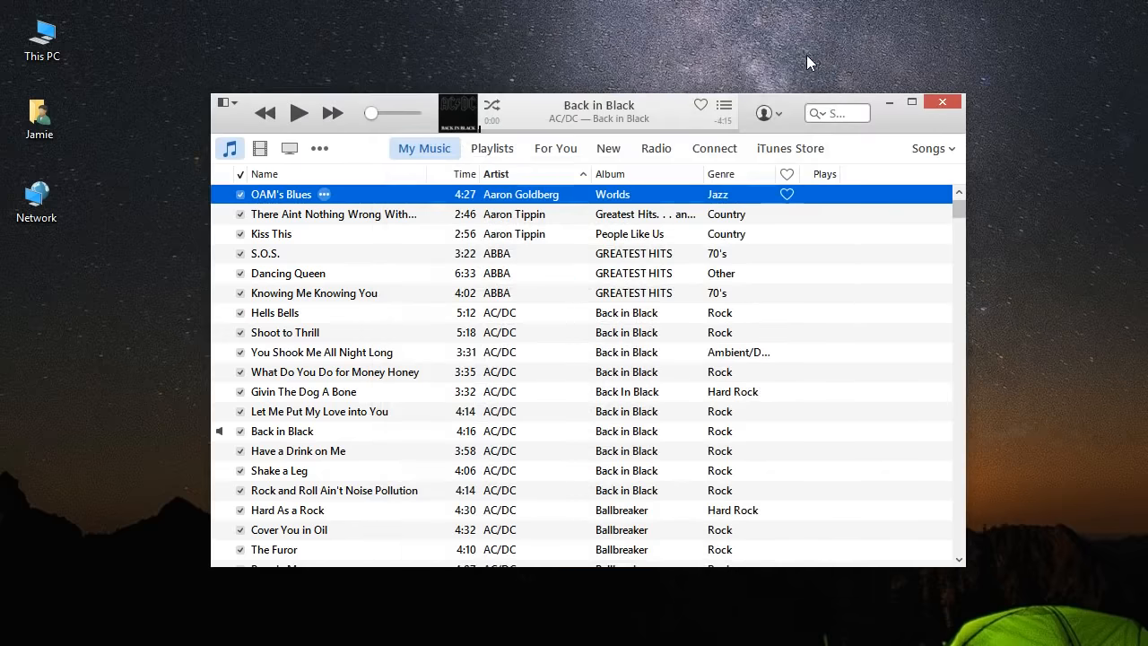